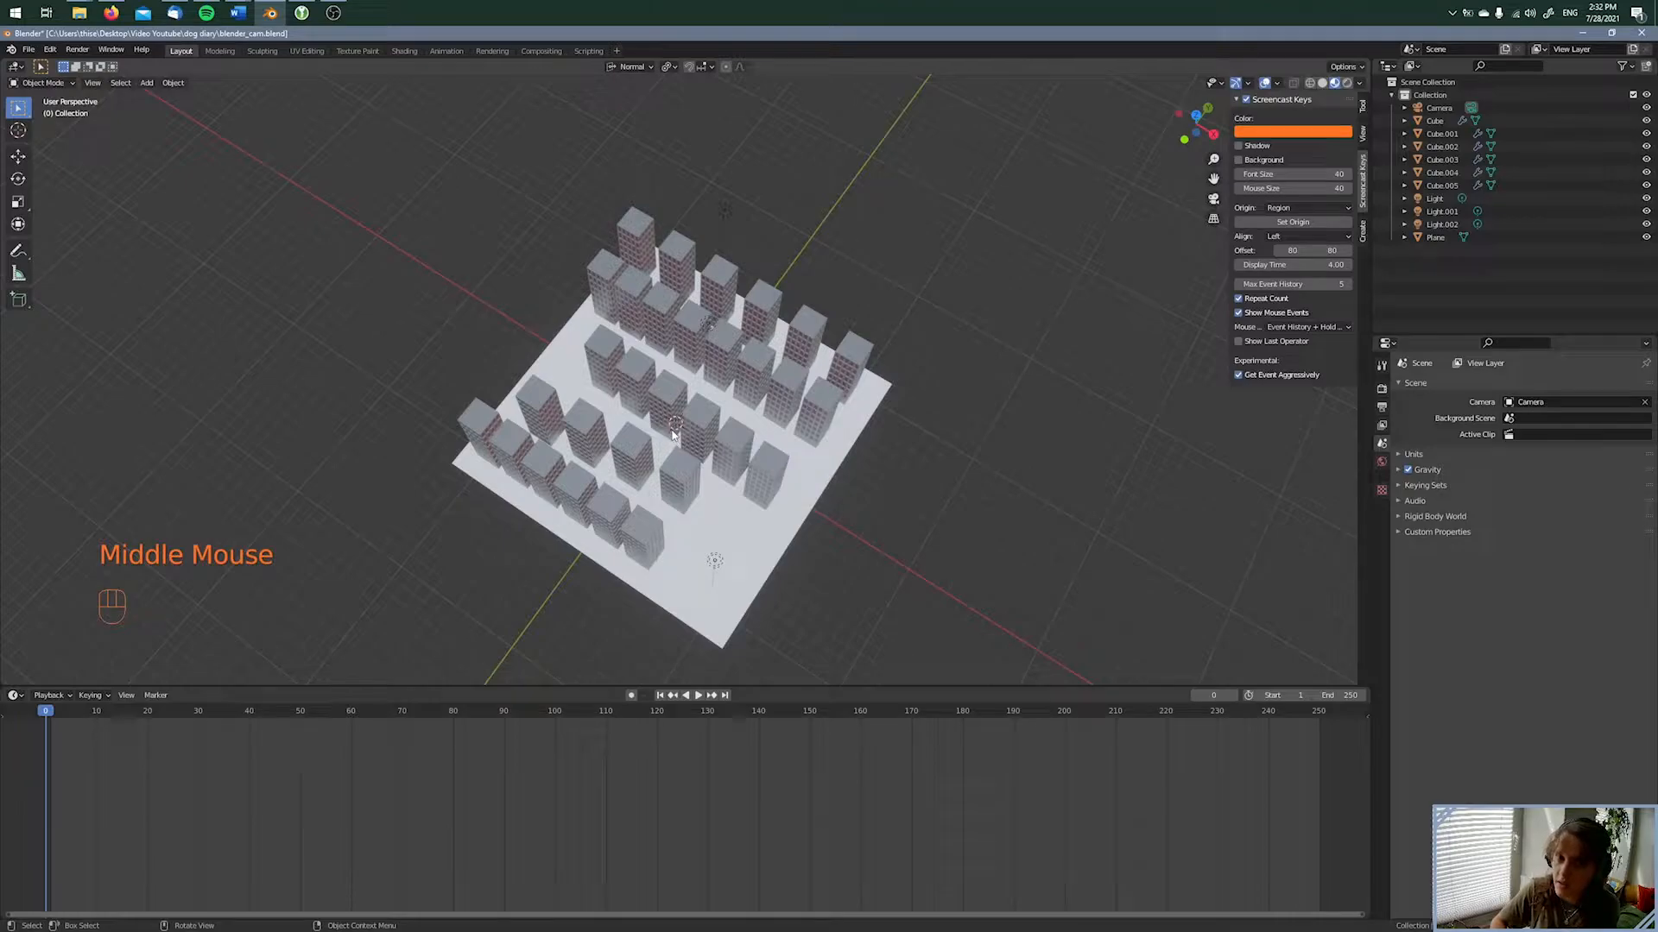
# Add a Bezier curve to the city scene from the Shift+A add menu
pyautogui.press('shift+a')
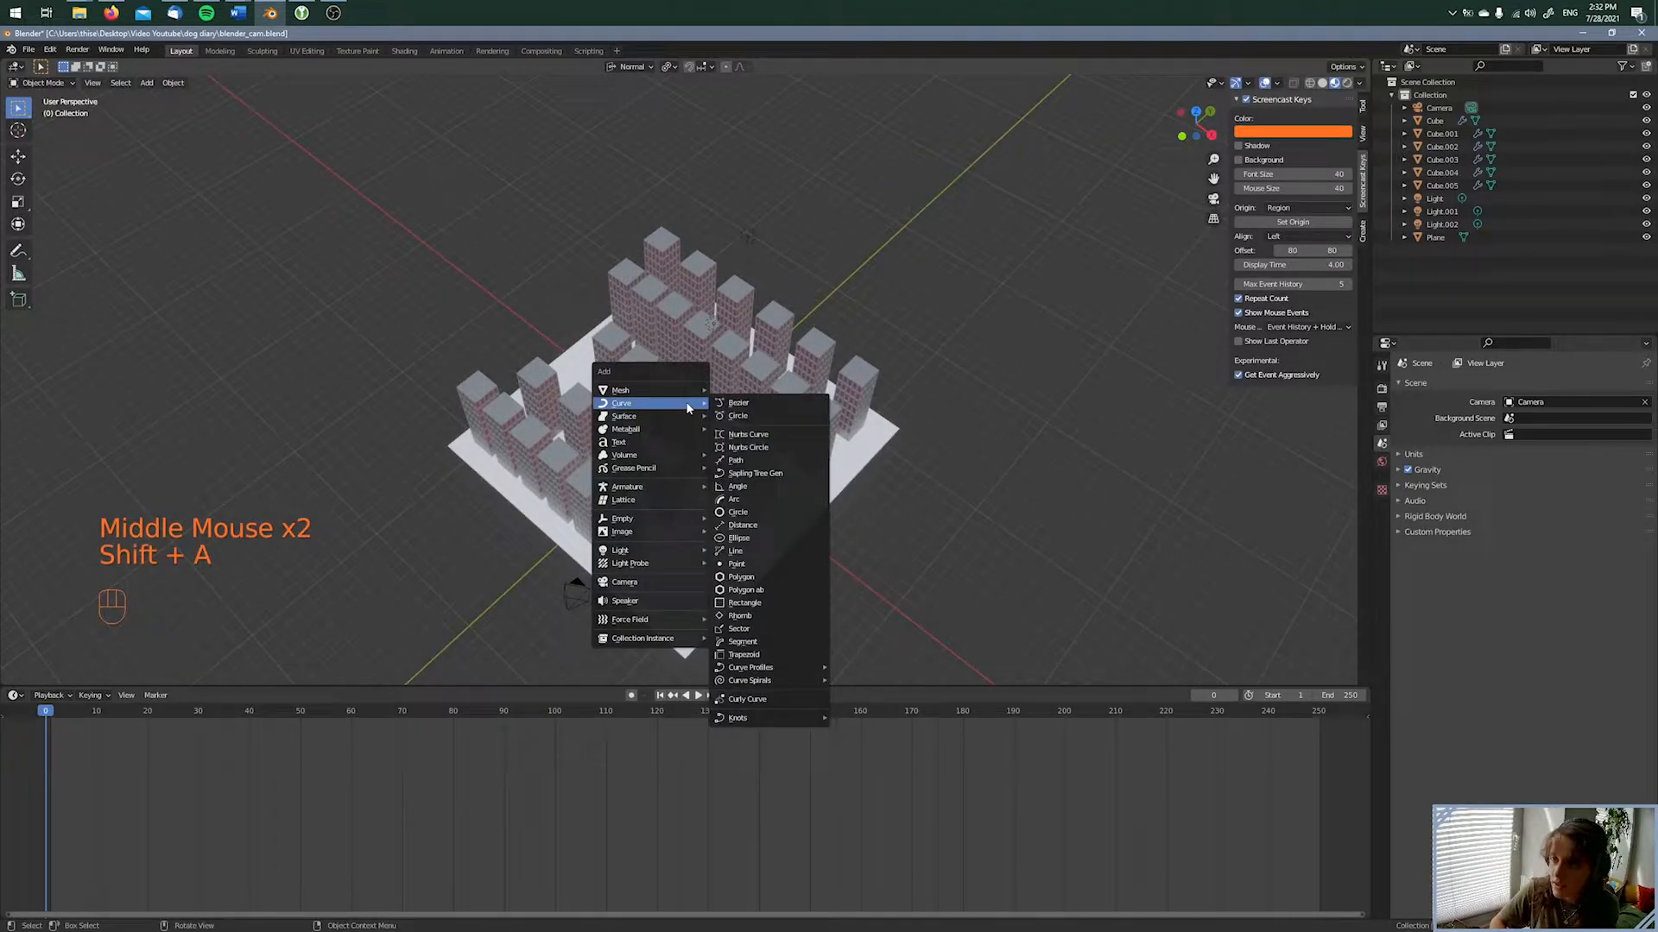
pyautogui.click(738, 404)
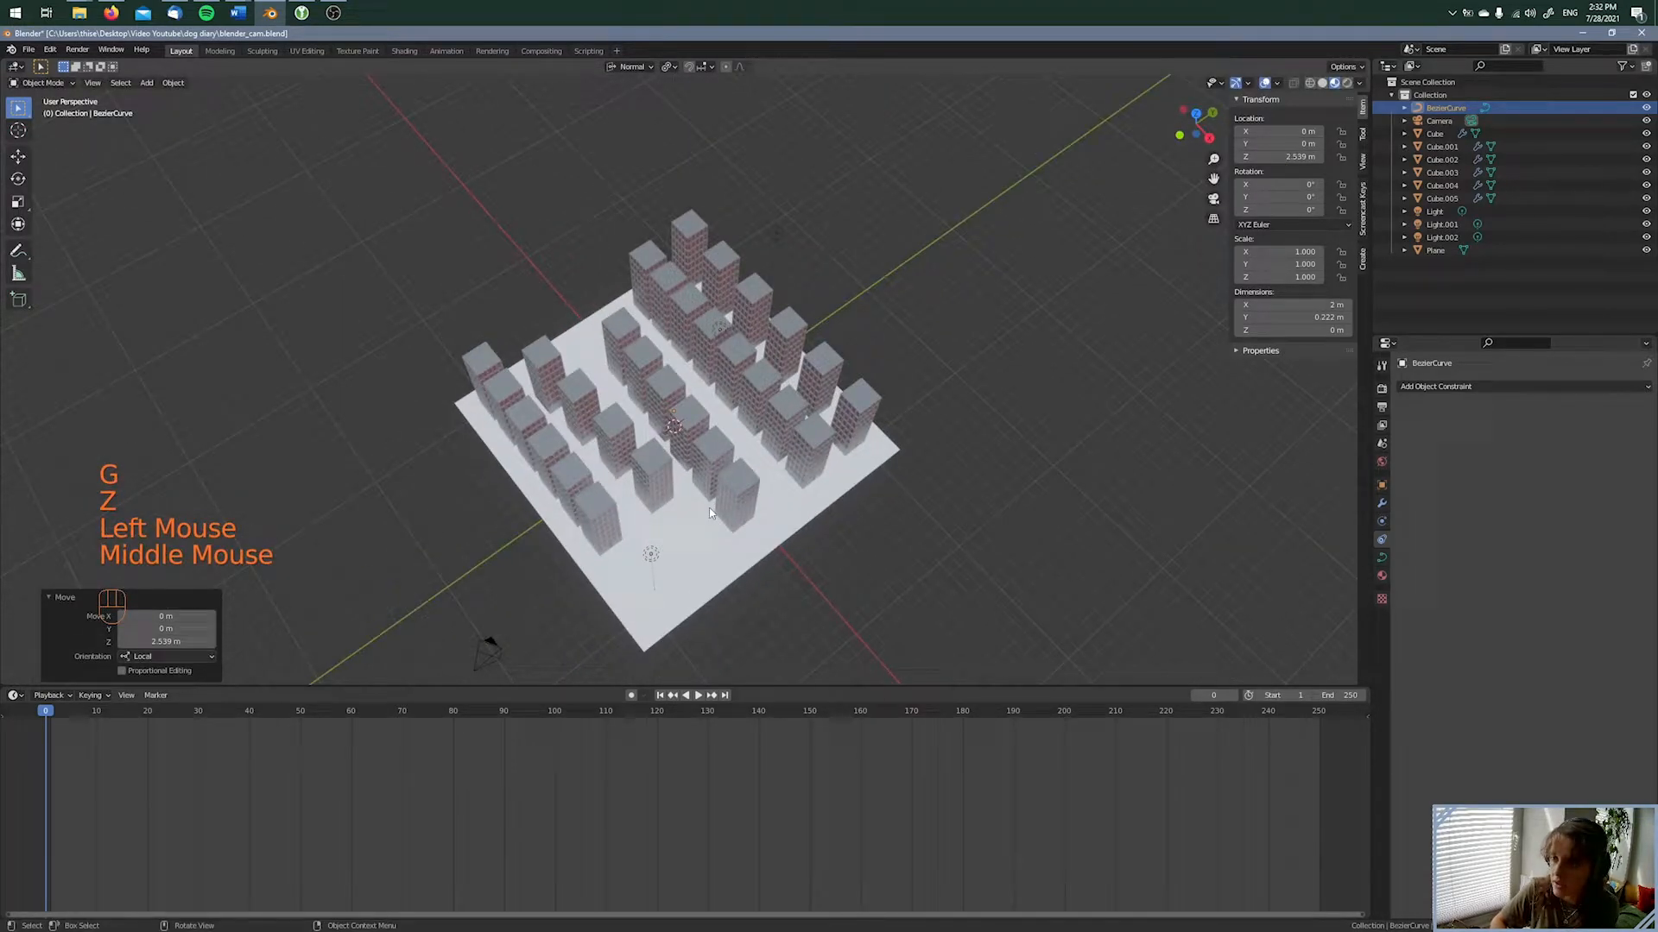
# Edit the curve's control points into a winding path about 17 m long between the tower rows
pyautogui.press('Tab')
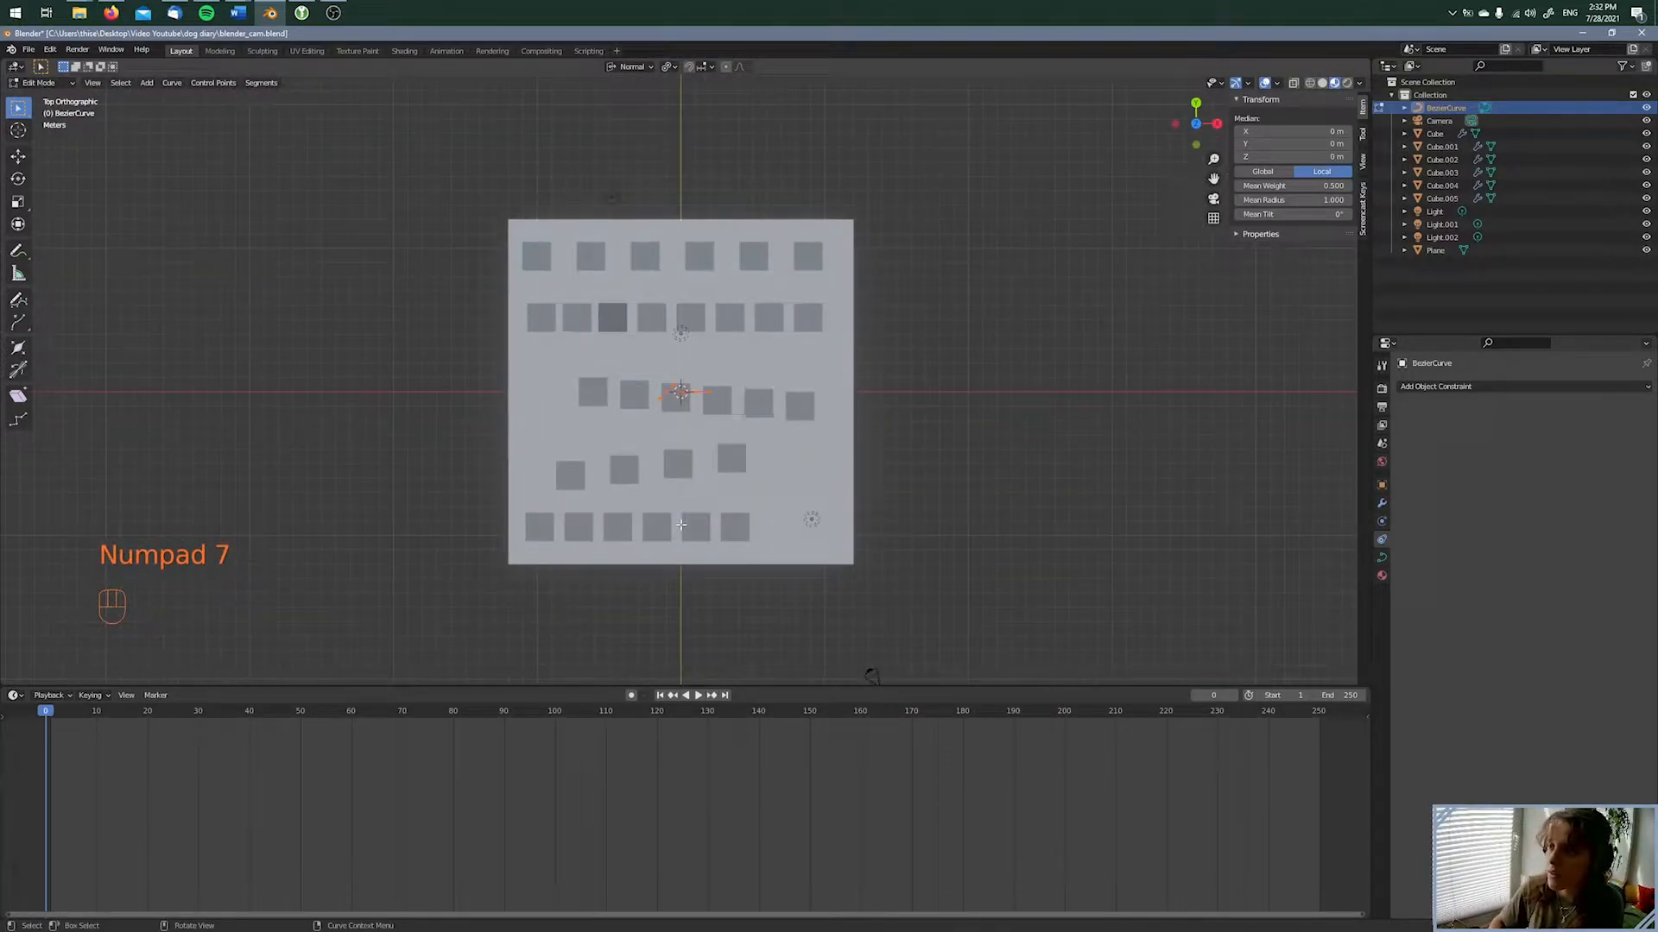
pyautogui.click(777, 442)
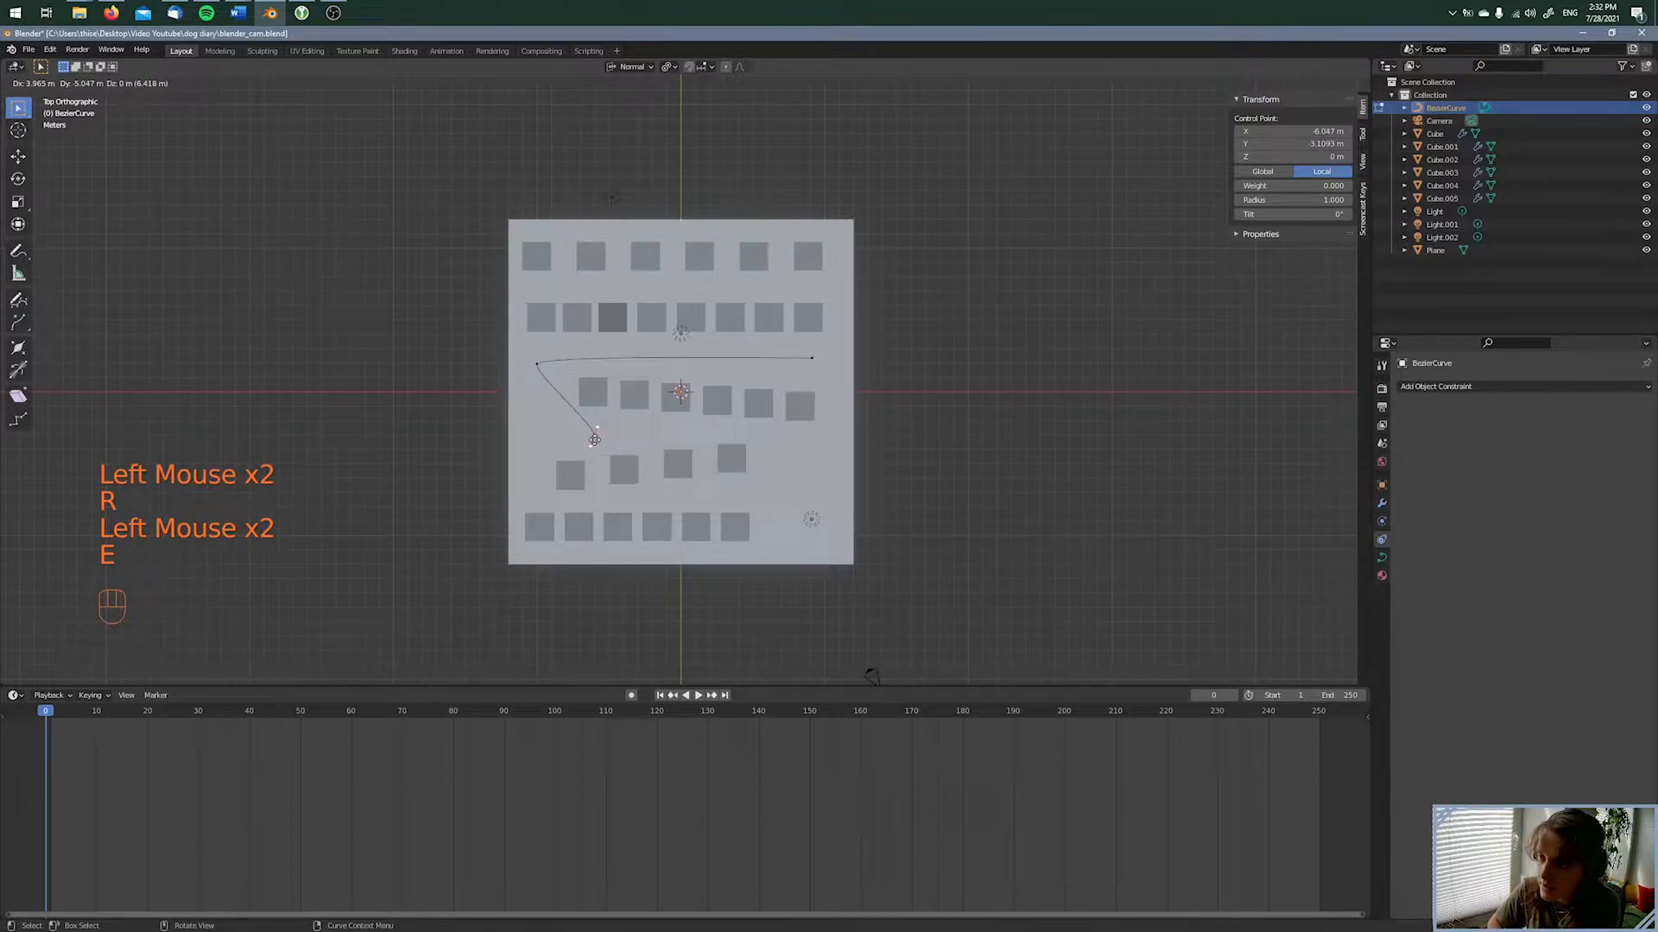
pyautogui.press('r')
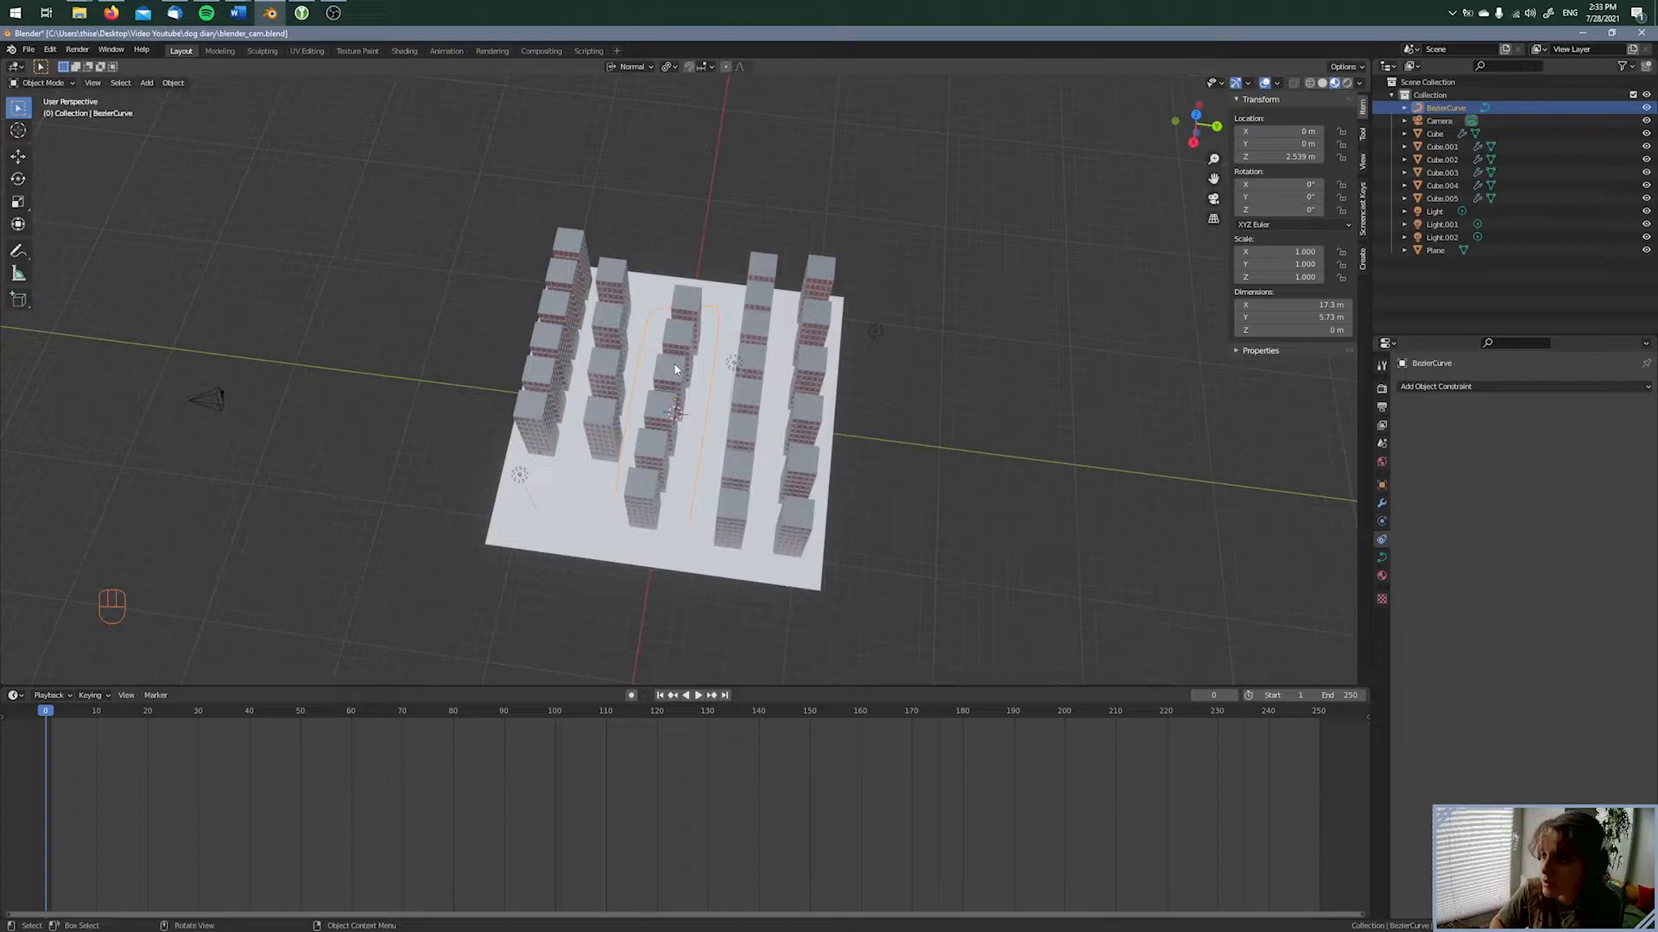
pyautogui.moveTo(675, 368)
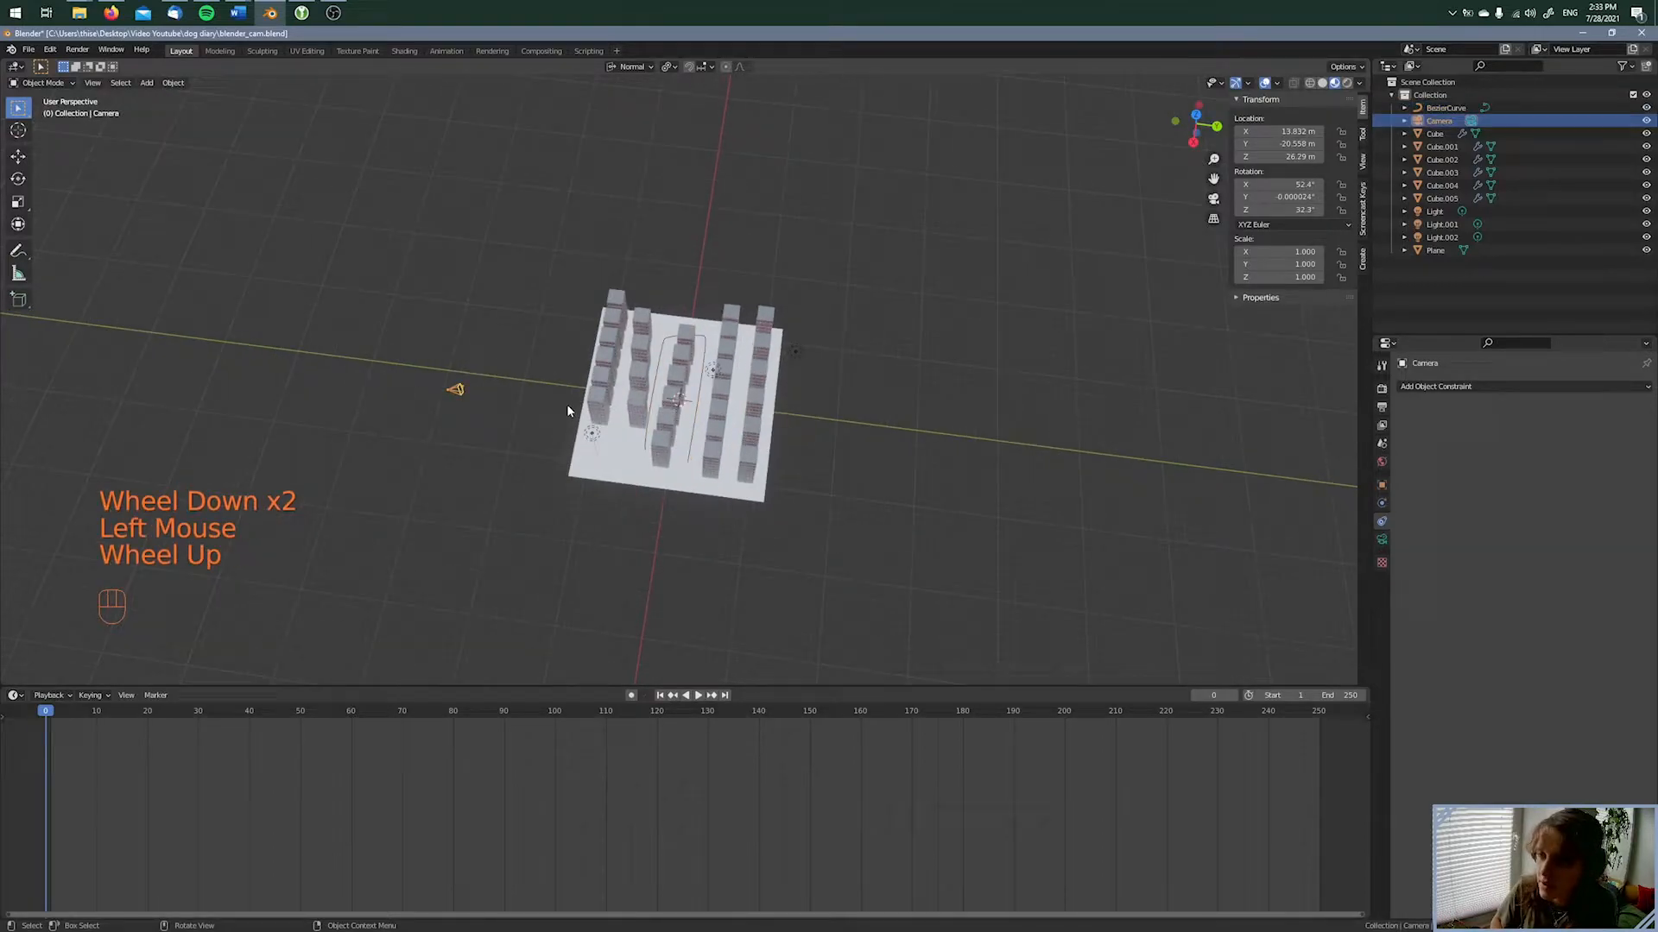
# Give the camera a Follow Path constraint with BezierCurve as its target
pyautogui.scroll(3)
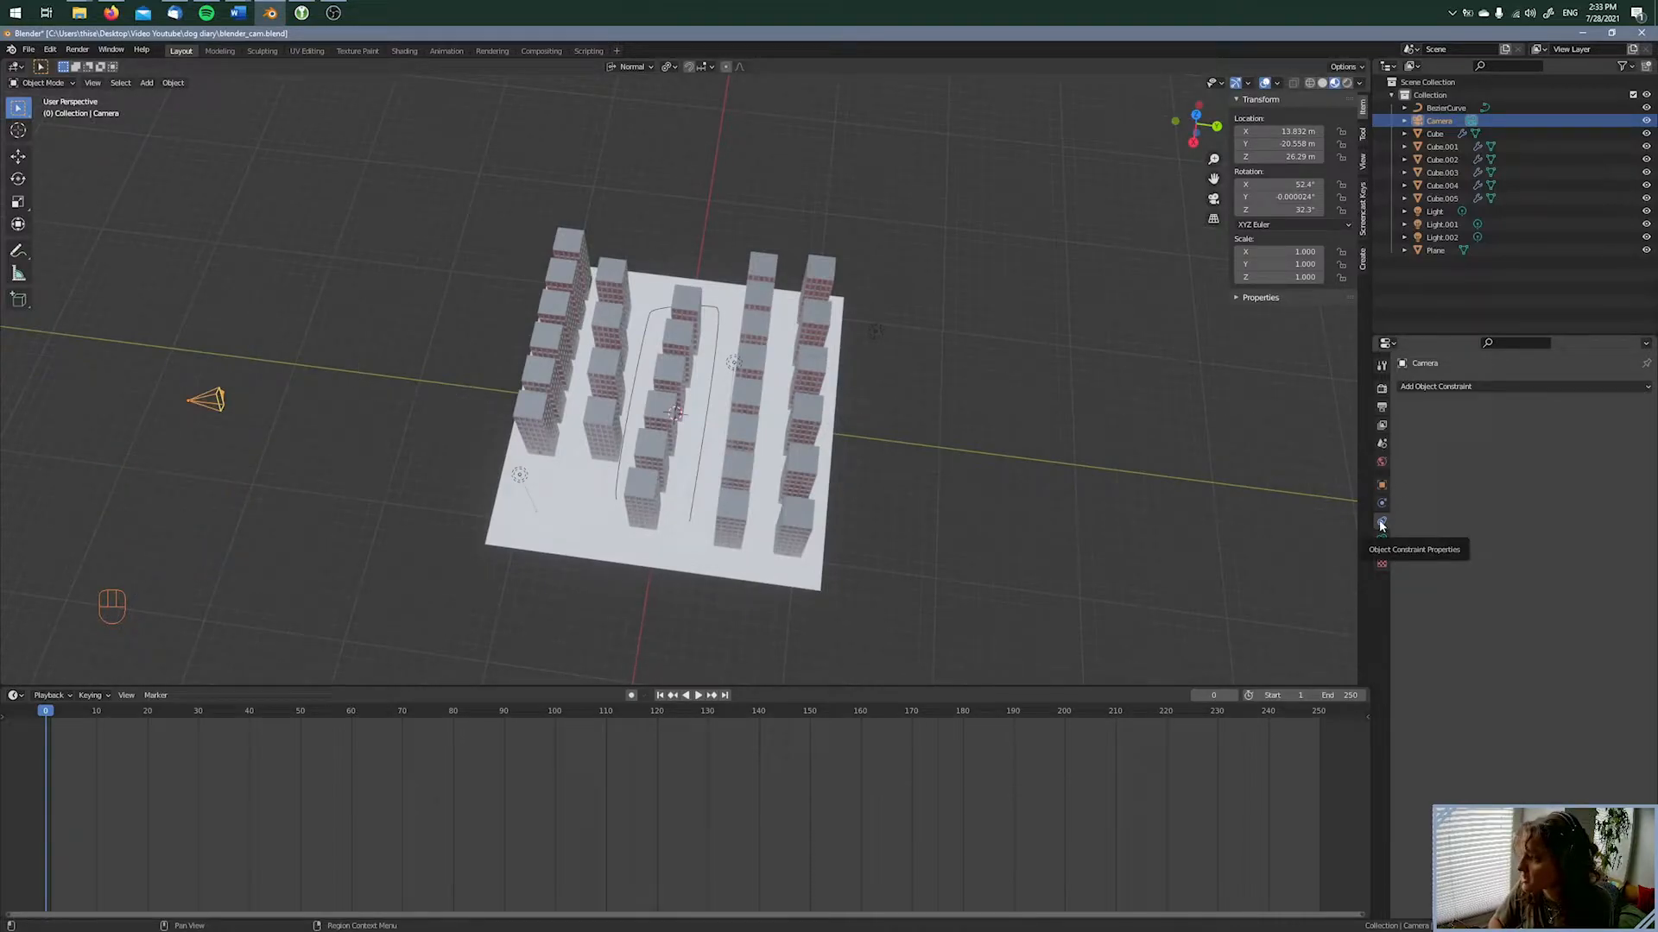
pyautogui.moveTo(1512, 388)
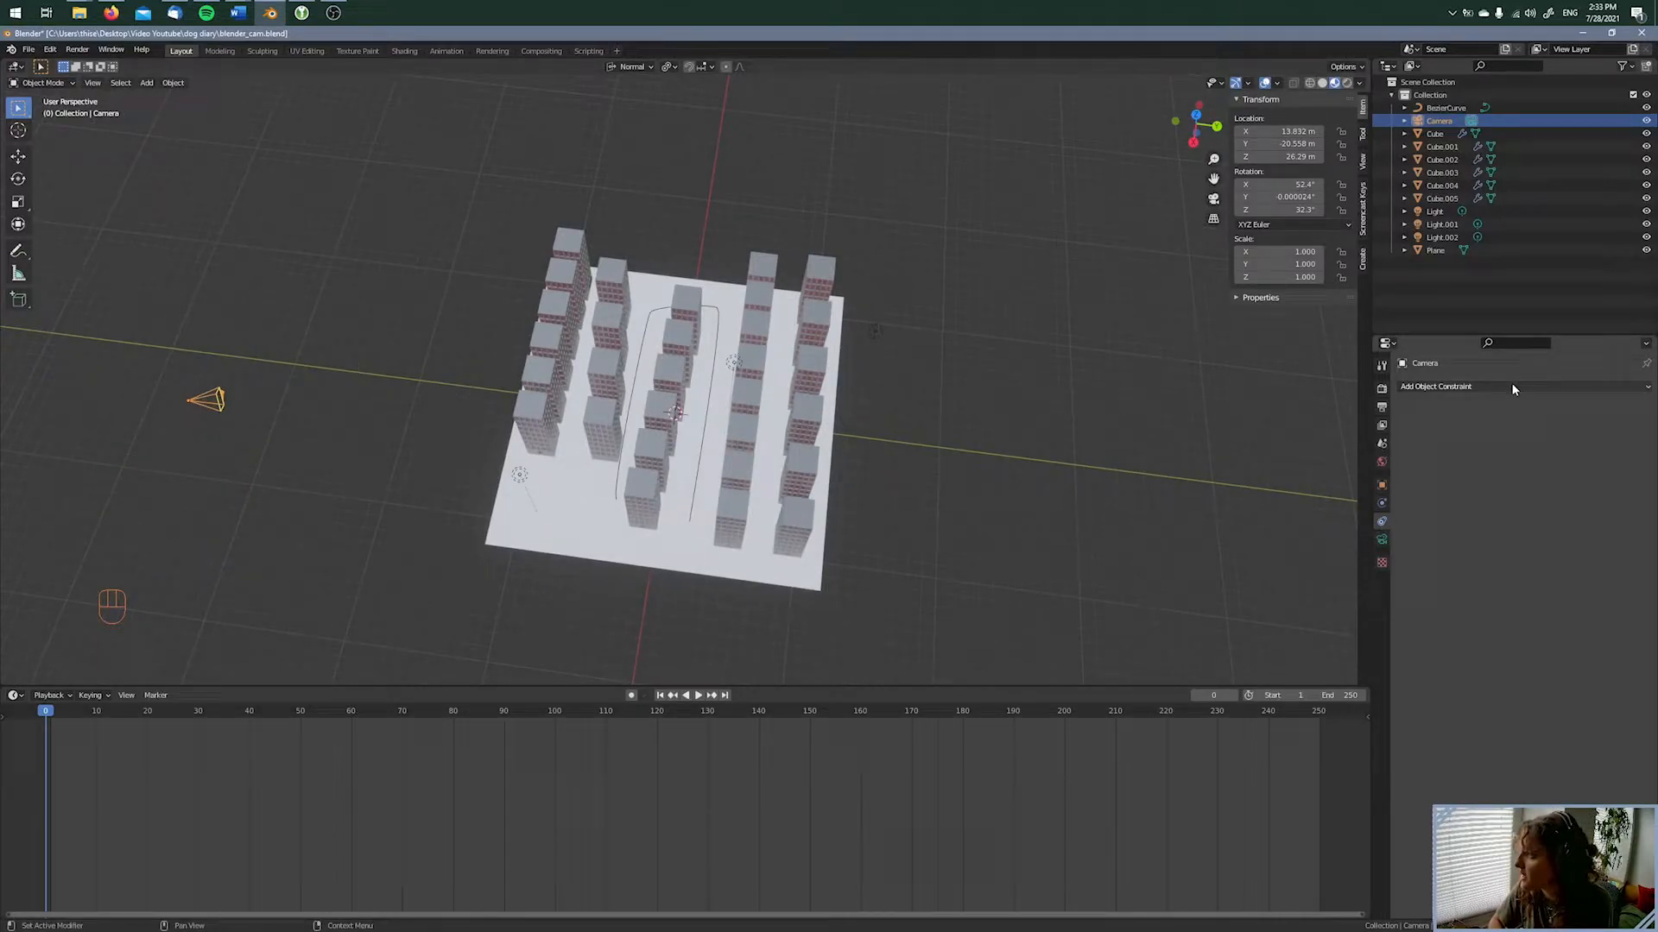
pyautogui.moveTo(1510, 386)
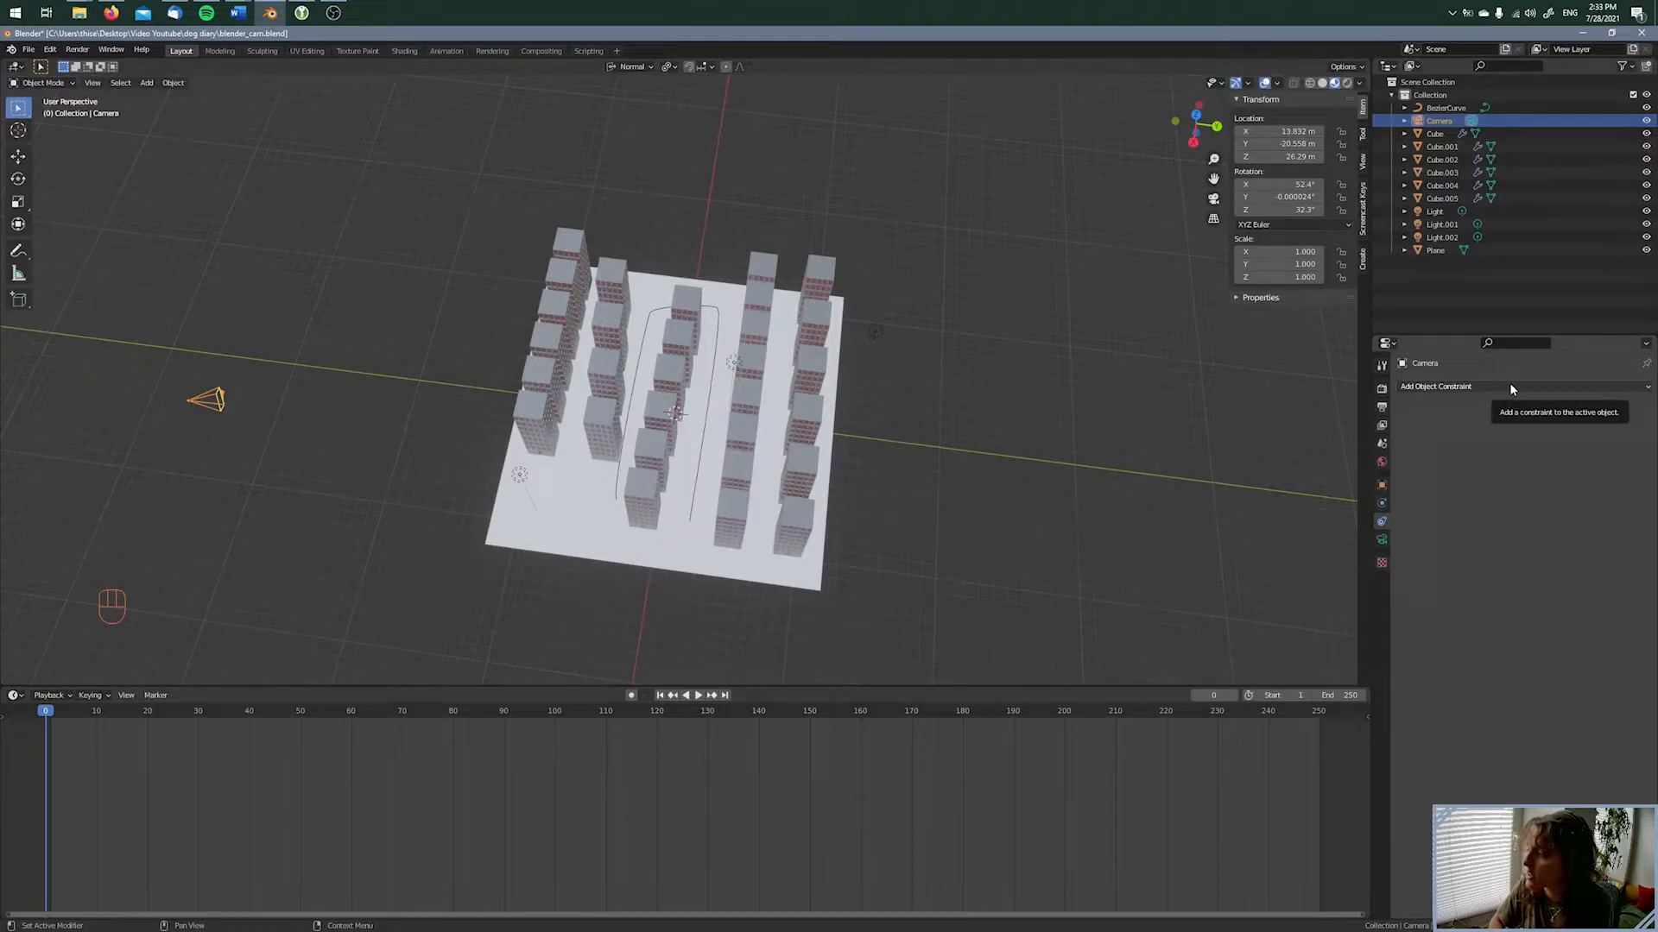
pyautogui.click(1435, 386)
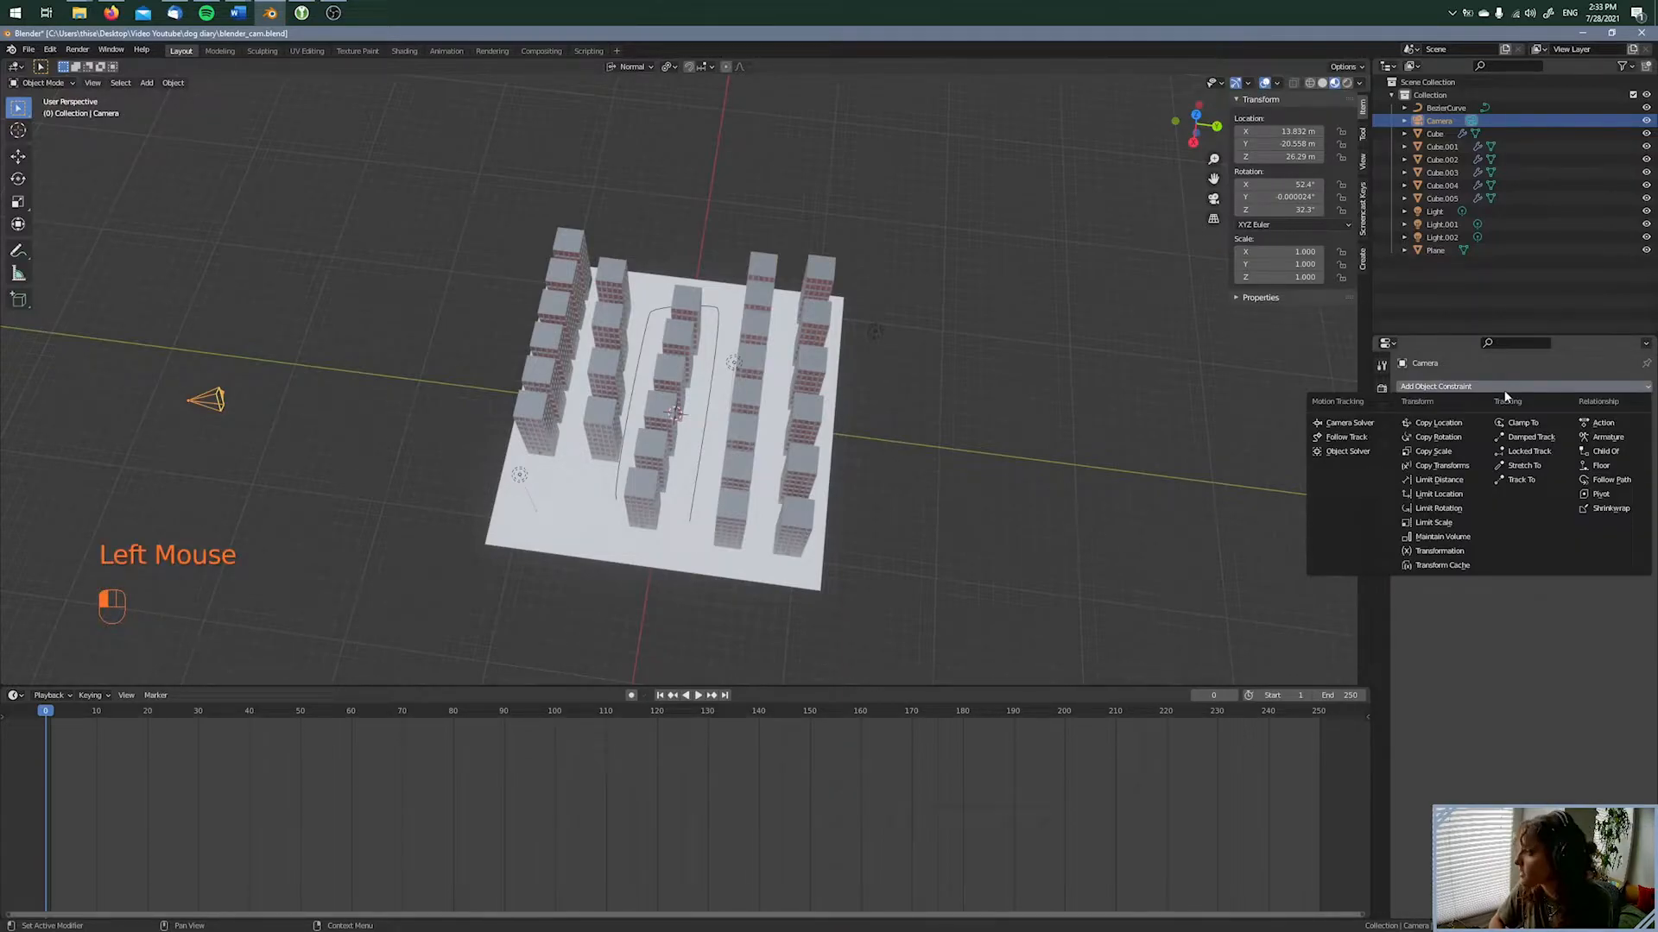
pyautogui.moveTo(1612, 479)
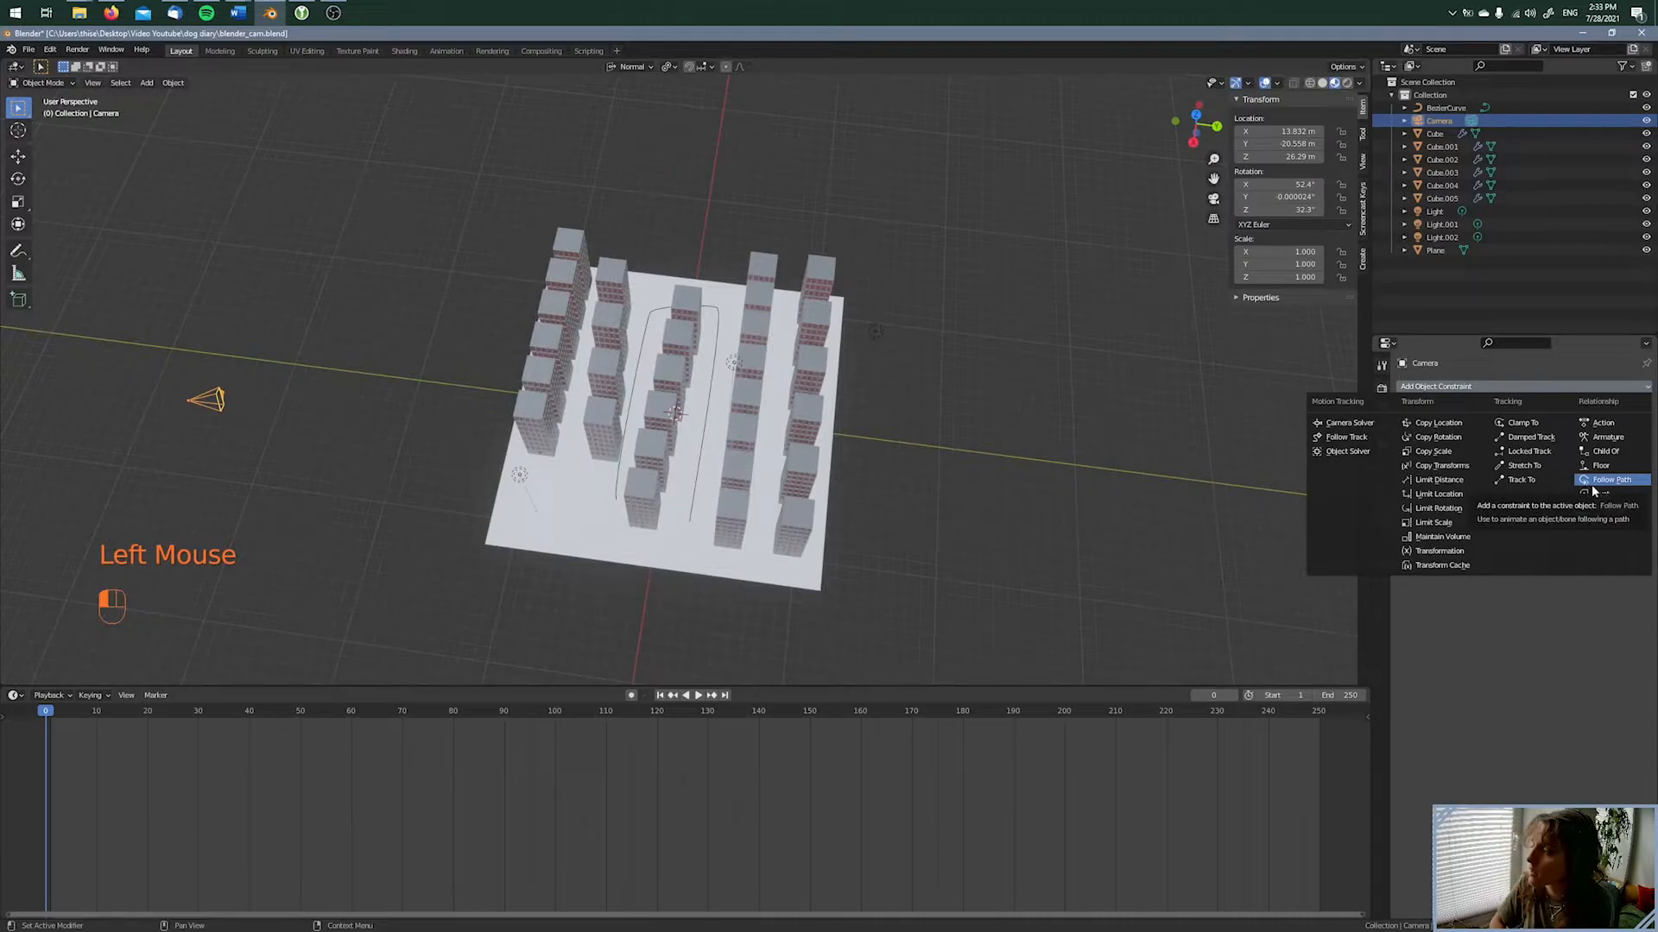
pyautogui.click(1611, 480)
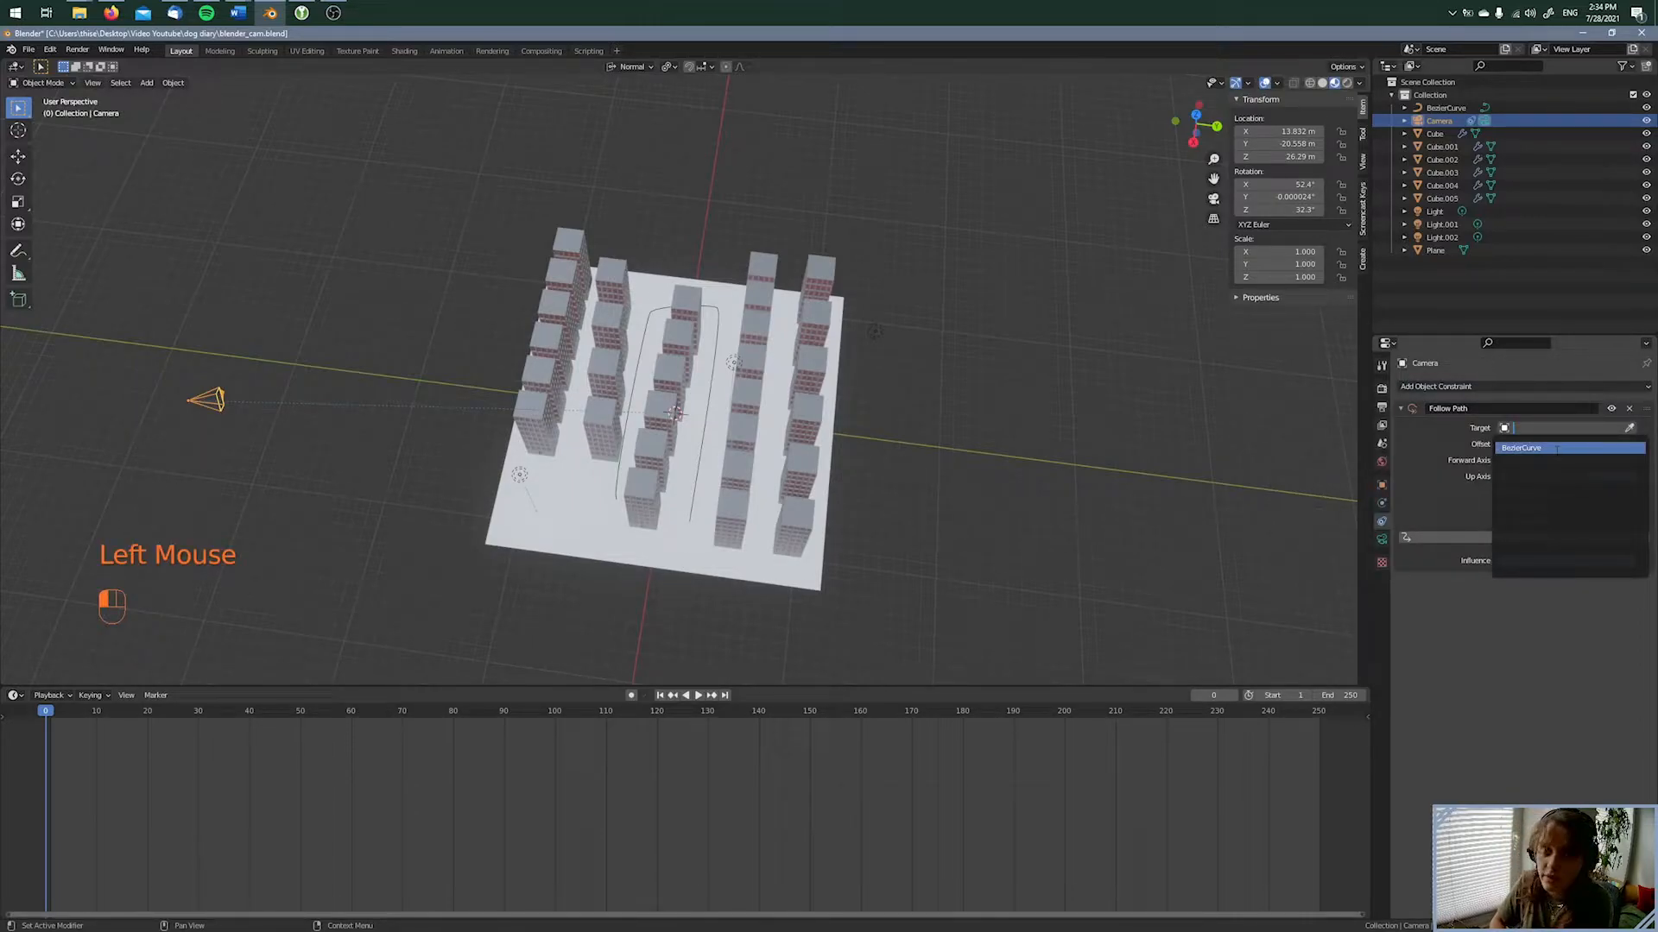
pyautogui.click(1522, 447)
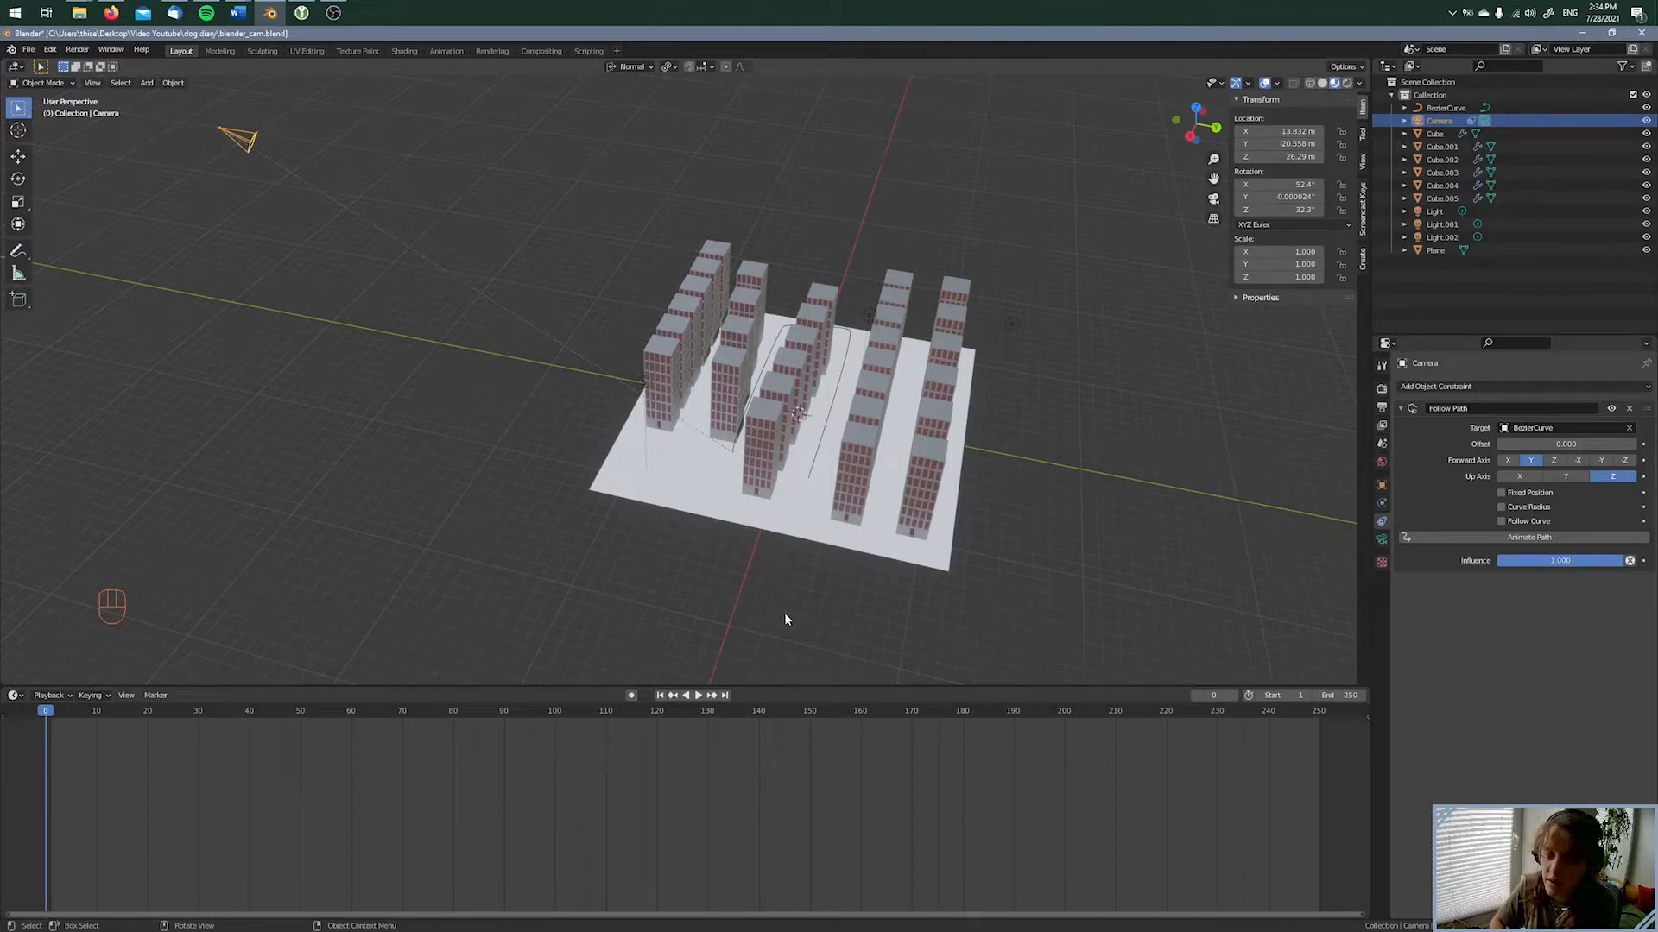
# Apply Animate Path on the Follow Path constraint, preview playback, then return to frame 0
pyautogui.press('space')
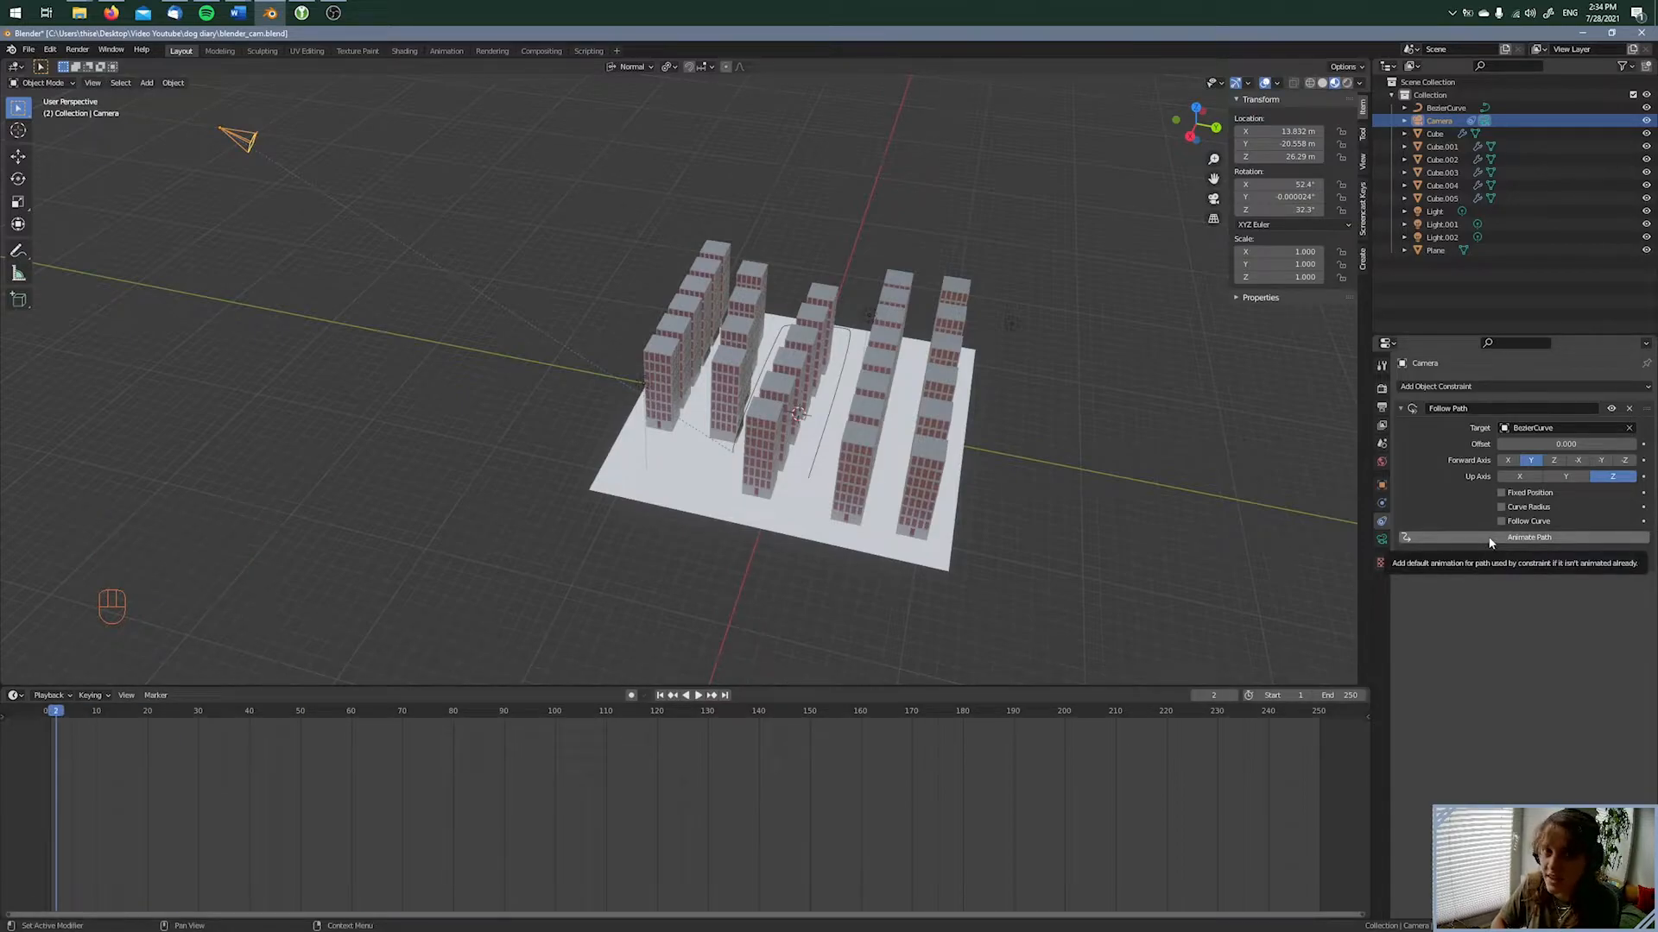
pyautogui.click(1528, 537)
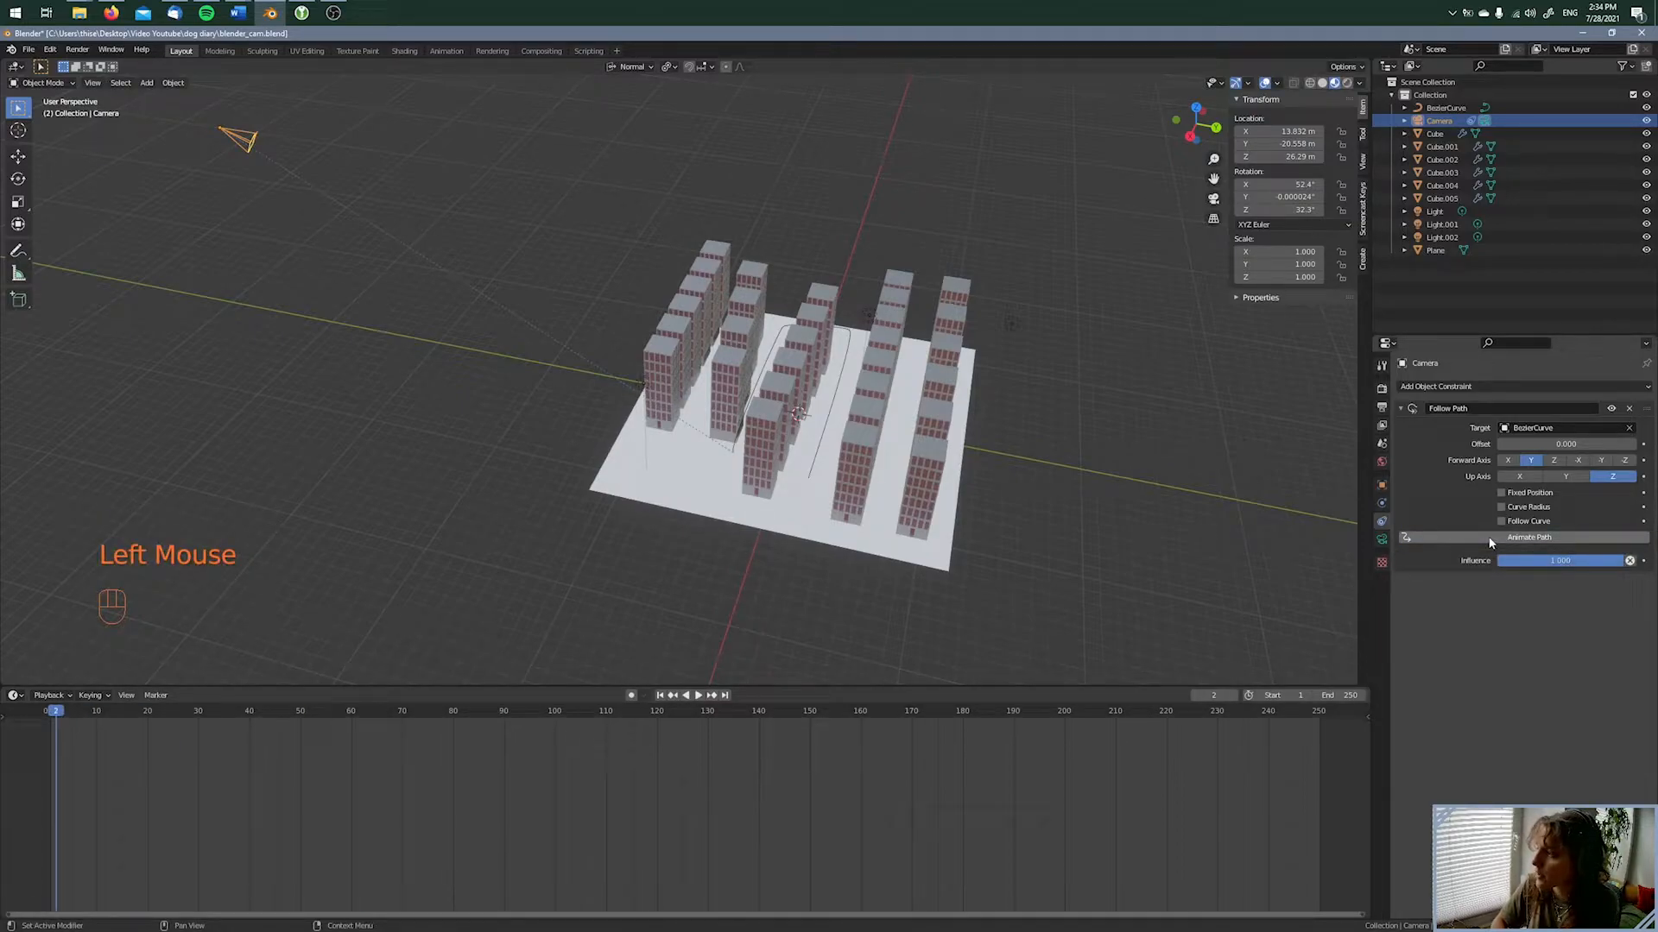
pyautogui.press('space')
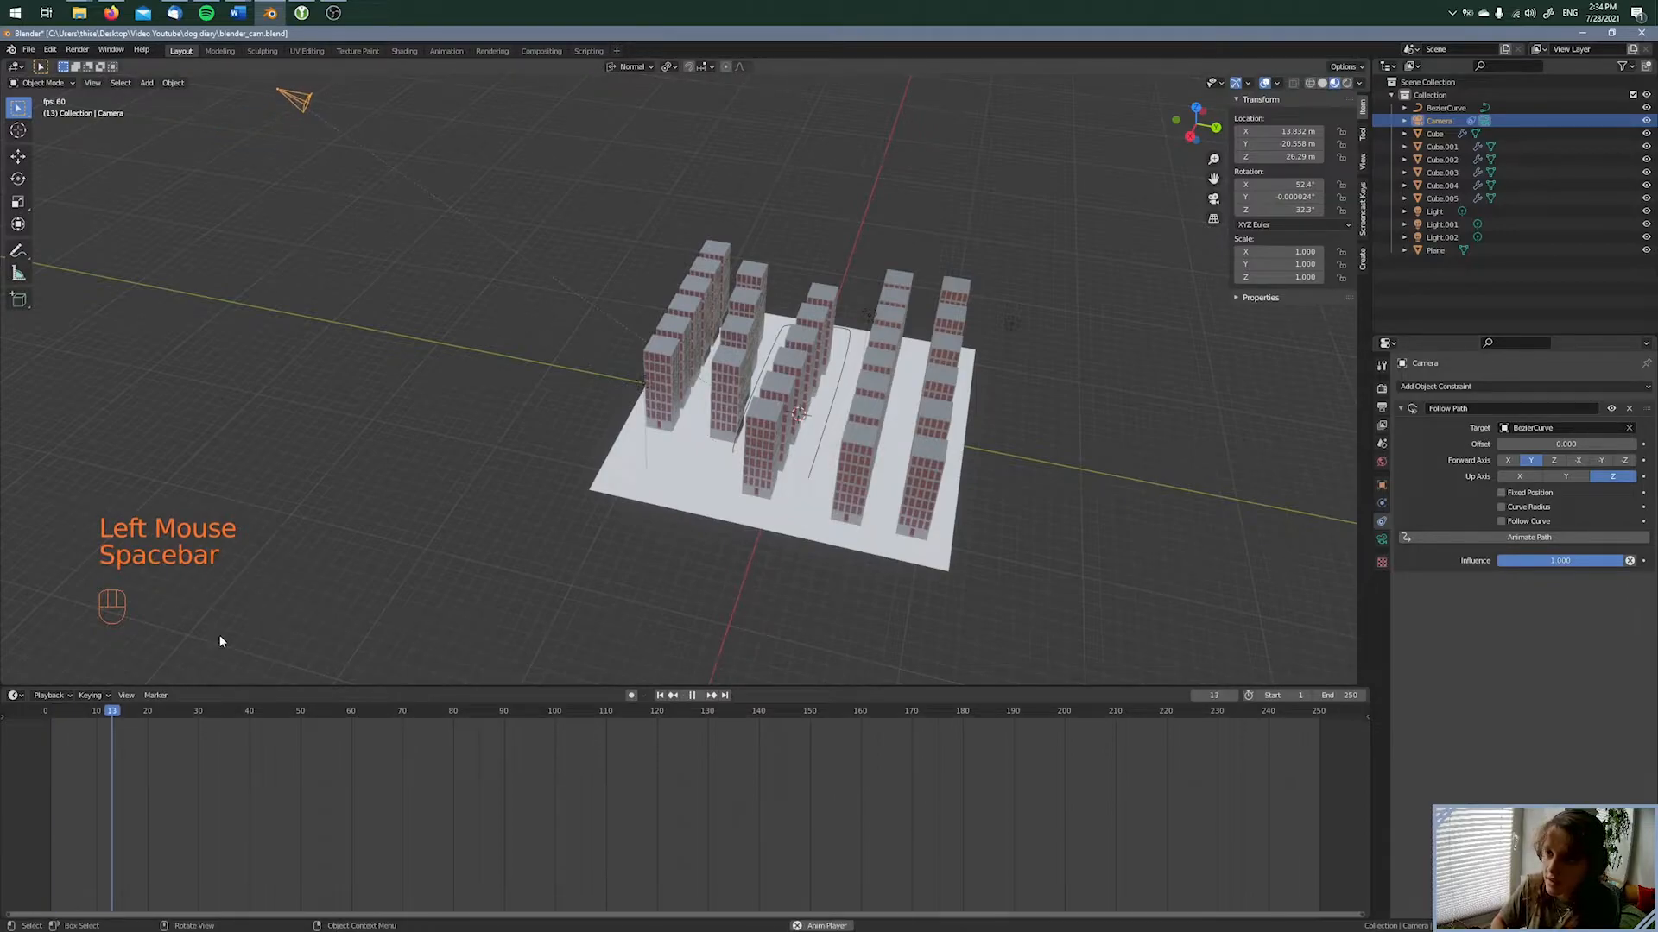
pyautogui.press('space')
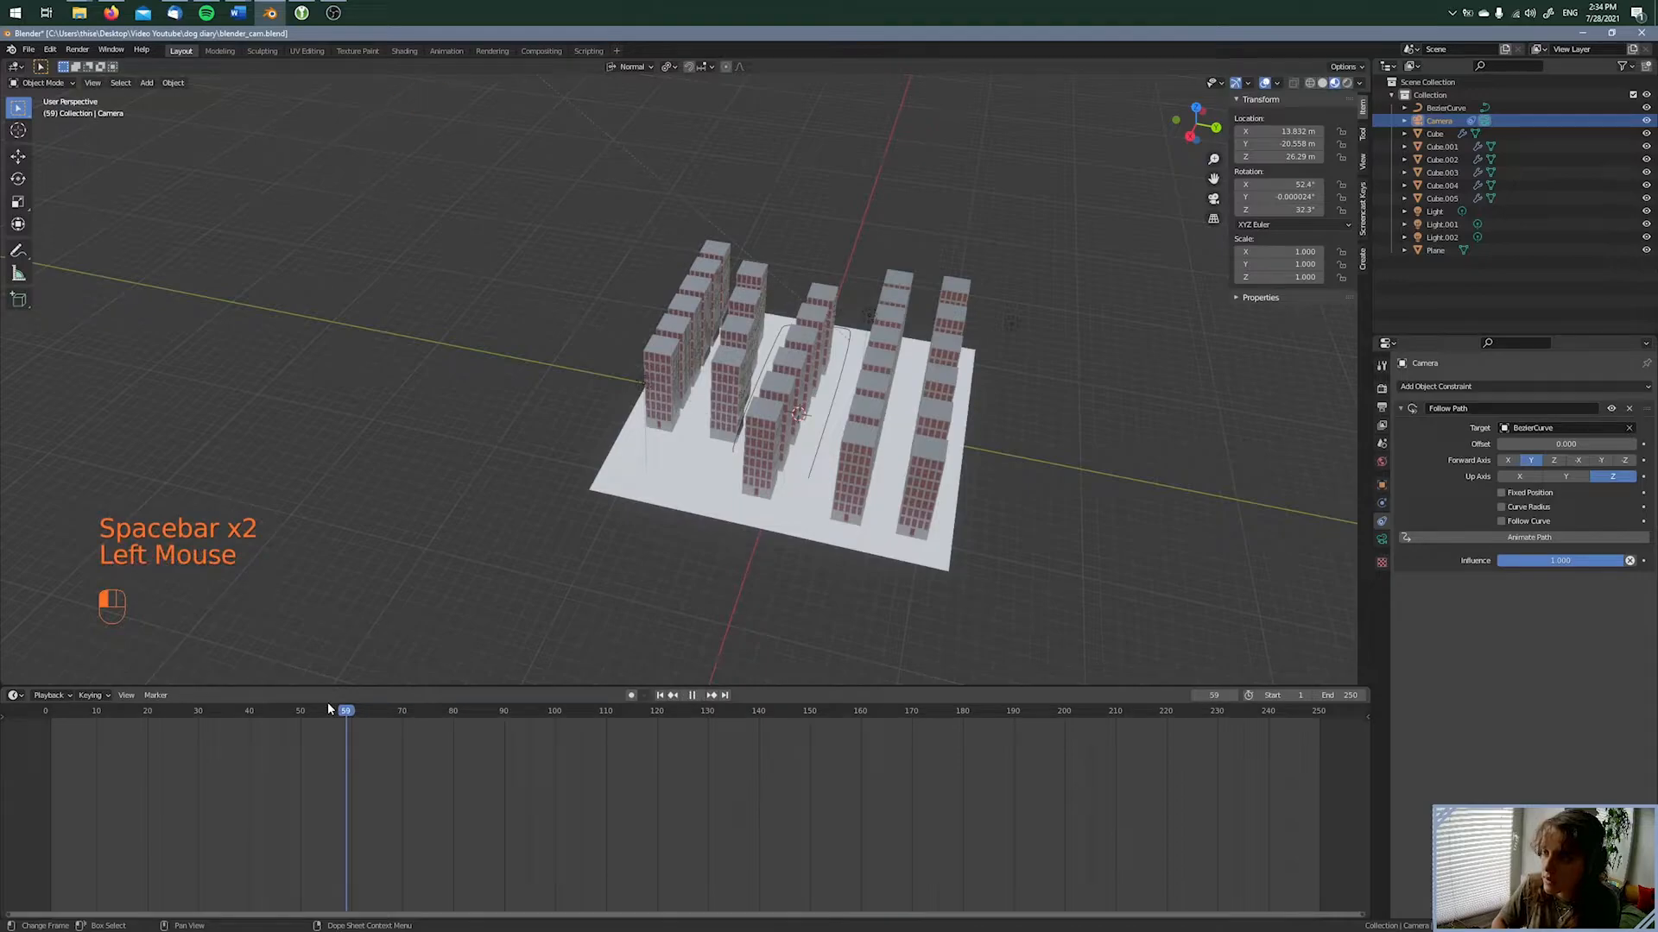
pyautogui.click(178, 711)
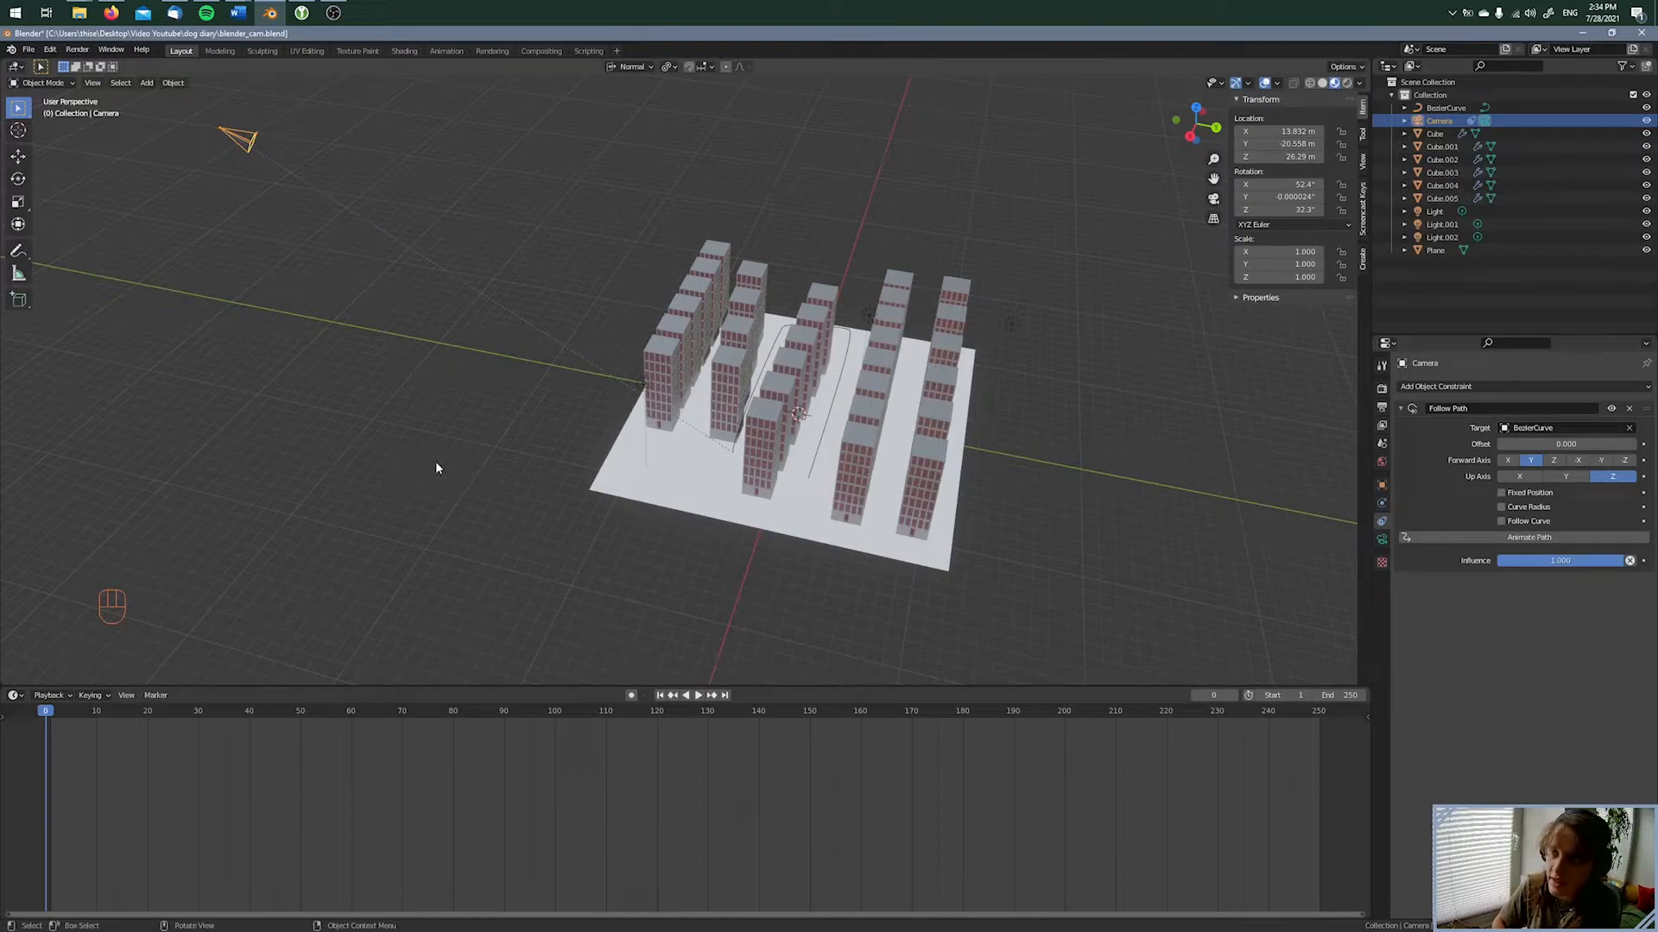
pyautogui.moveTo(443, 248)
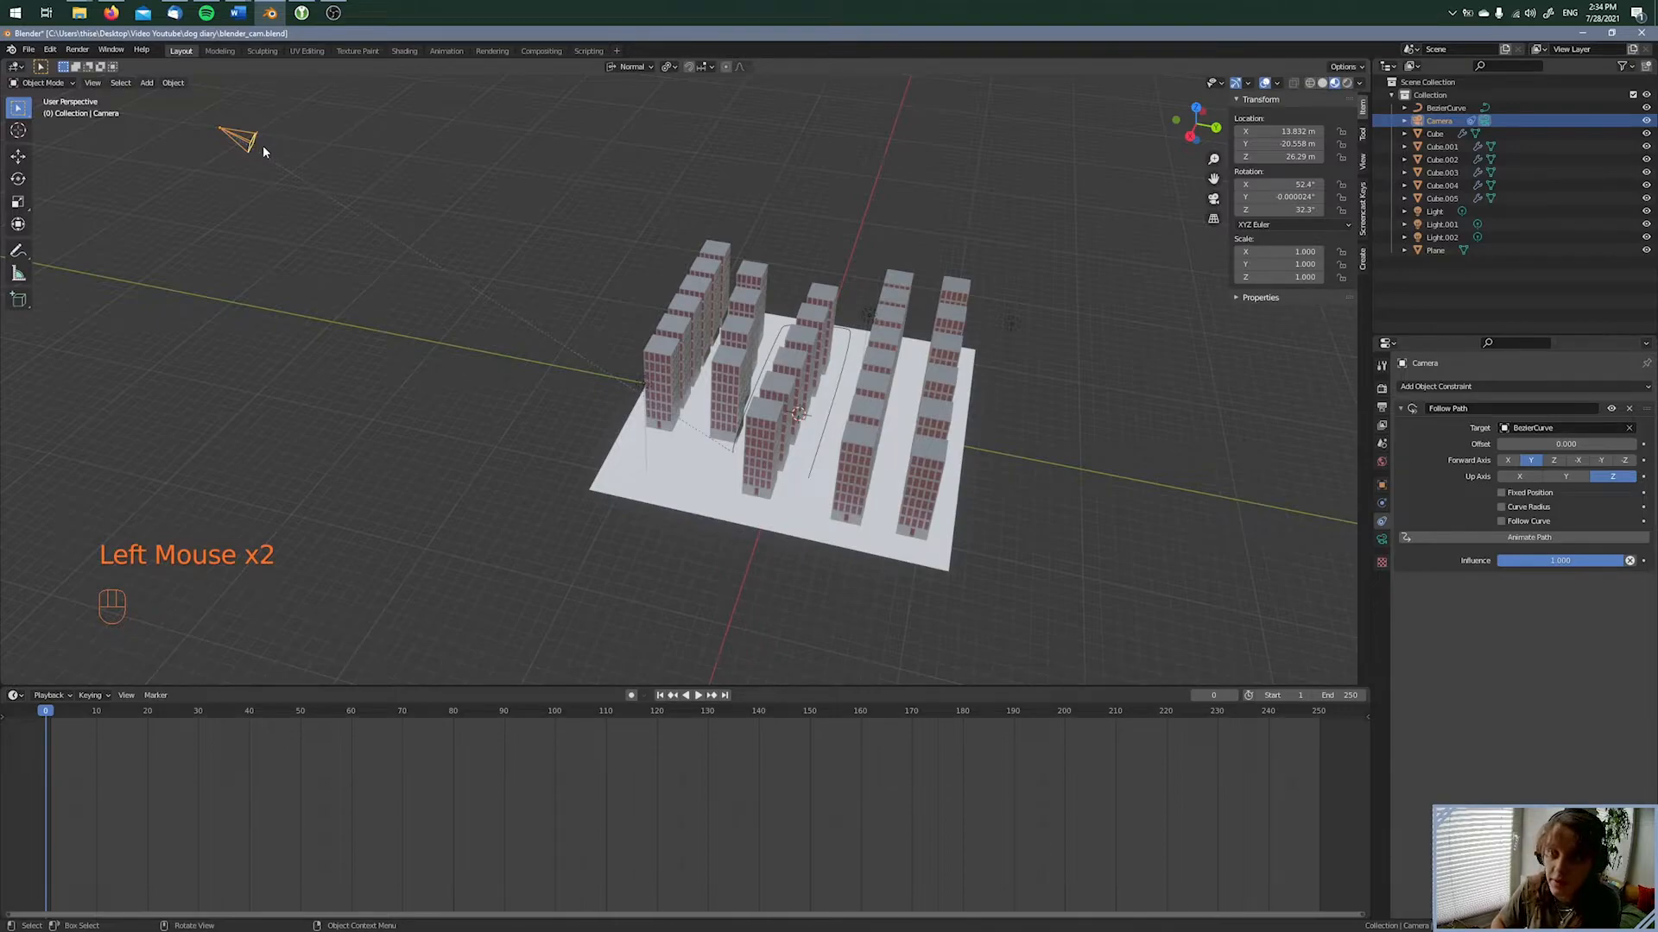
# Clear the camera's location with Alt+G so it sits on the path, and zoom out
pyautogui.press('alt+g')
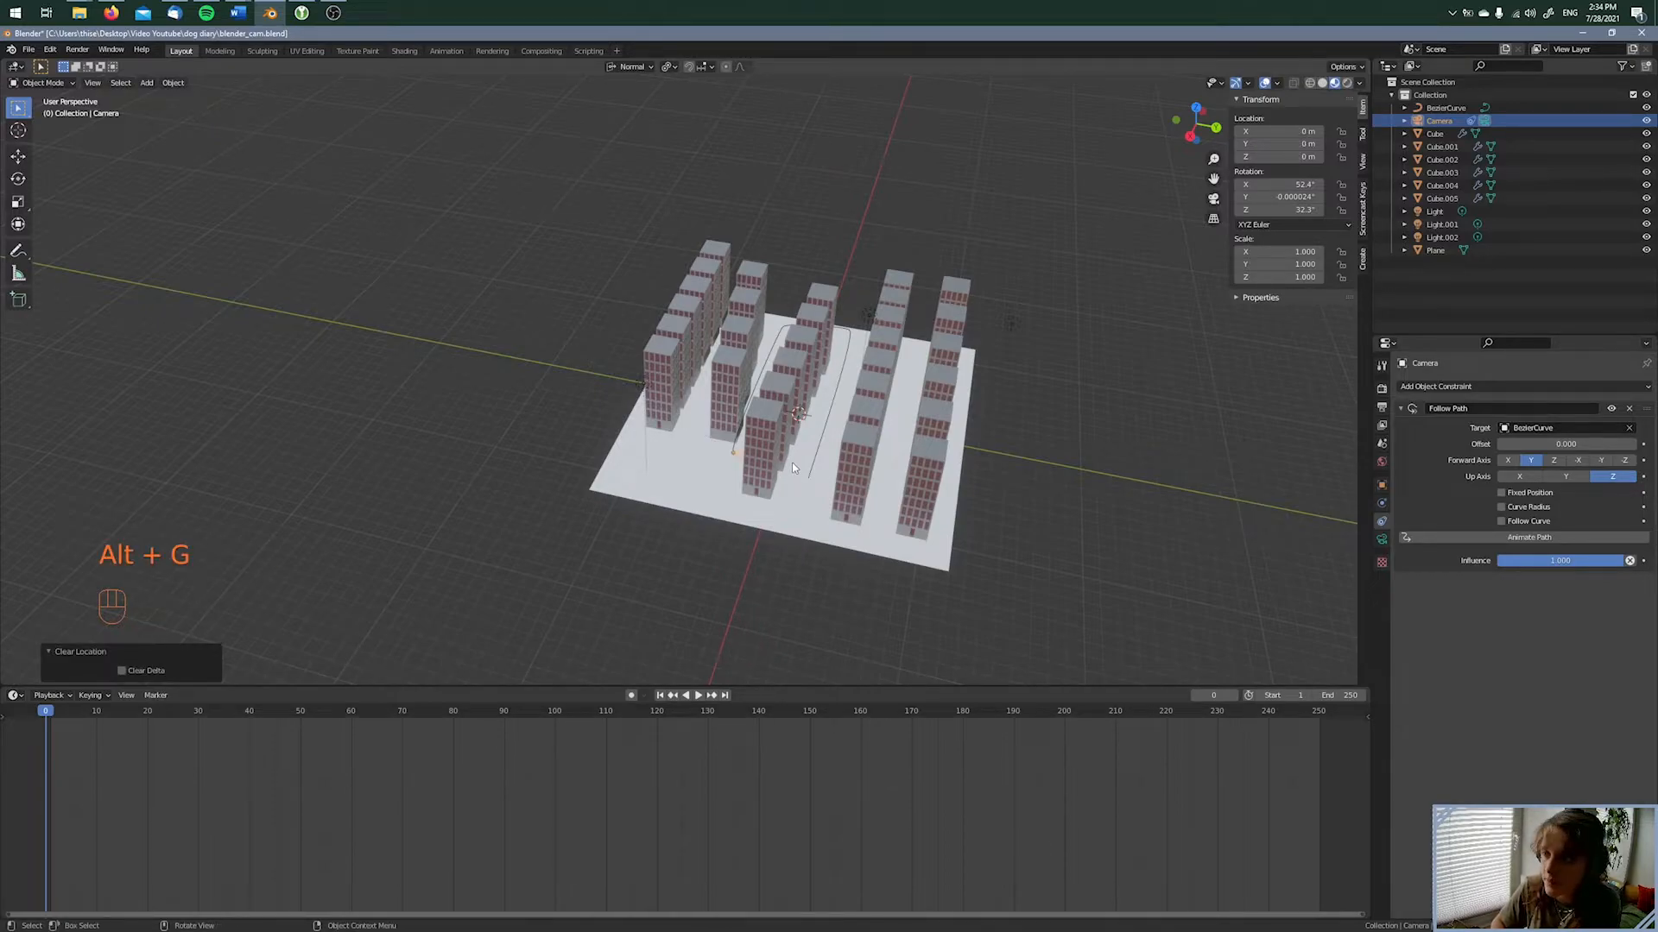
pyautogui.scroll(3)
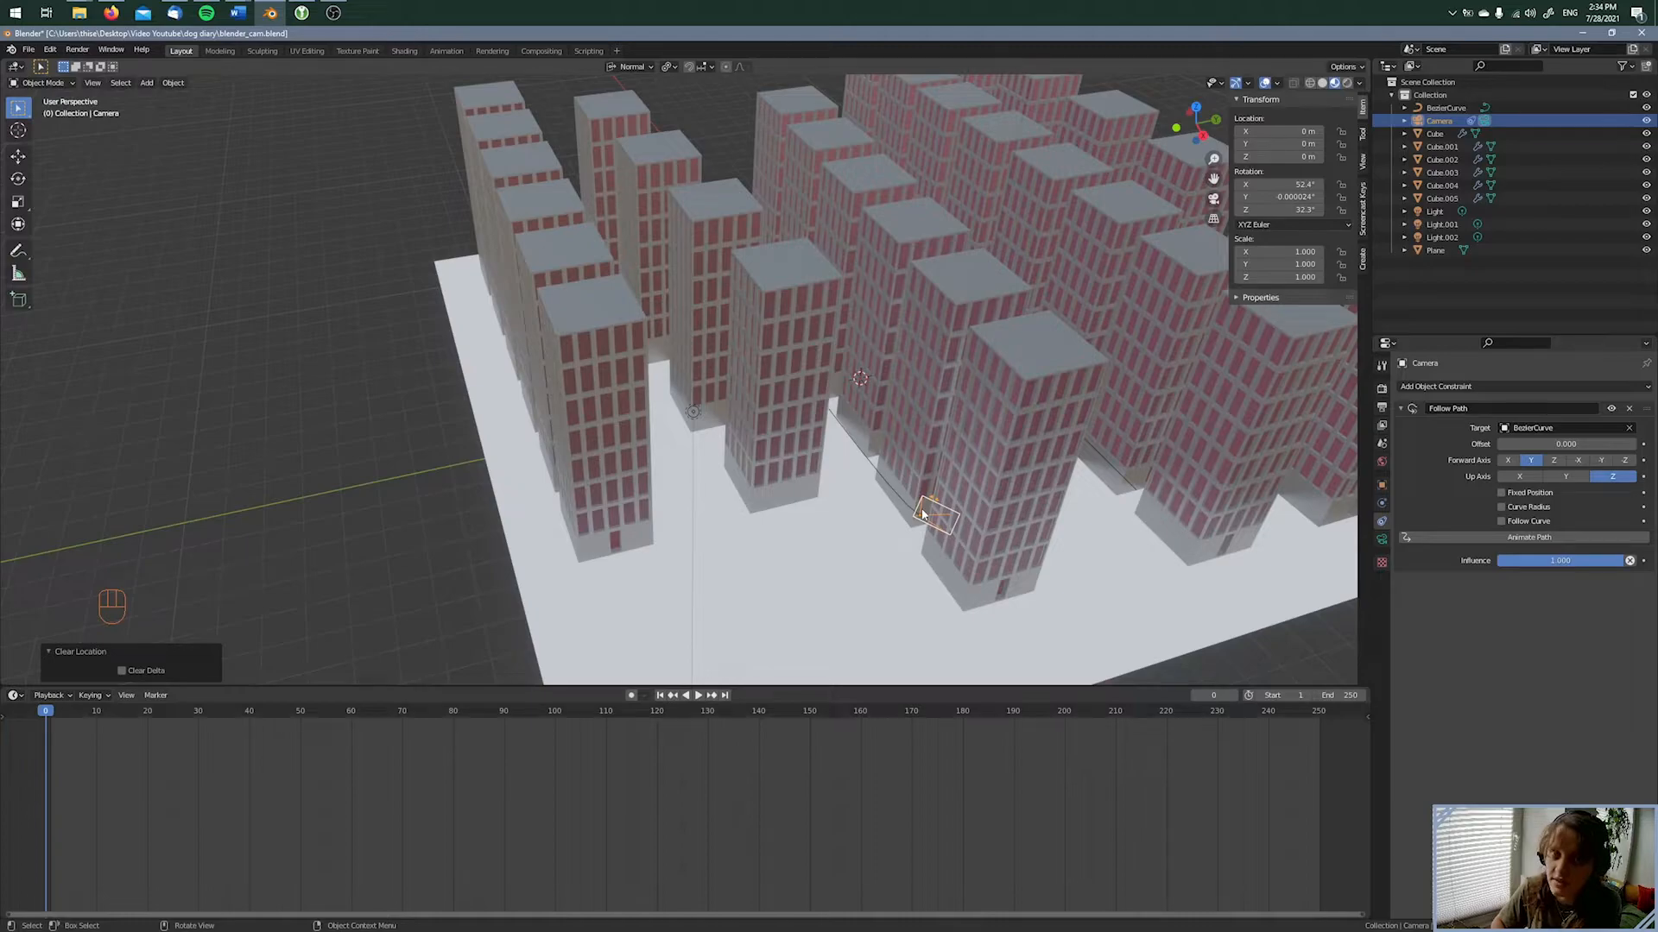
pyautogui.moveTo(931, 528)
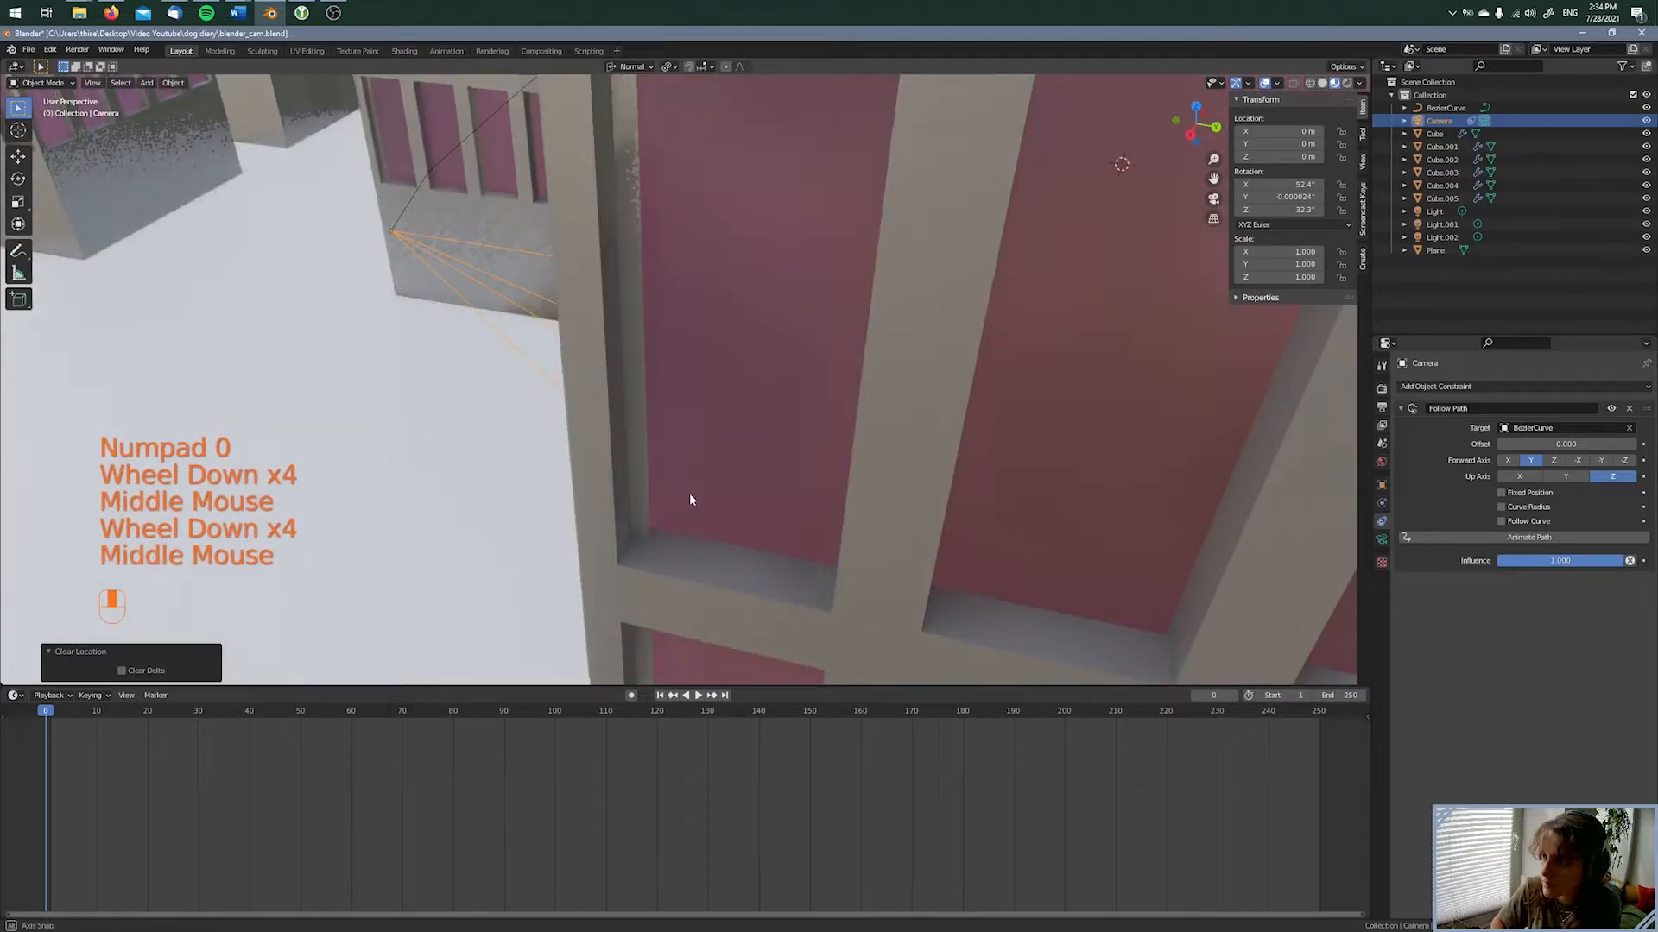
pyautogui.press('space')
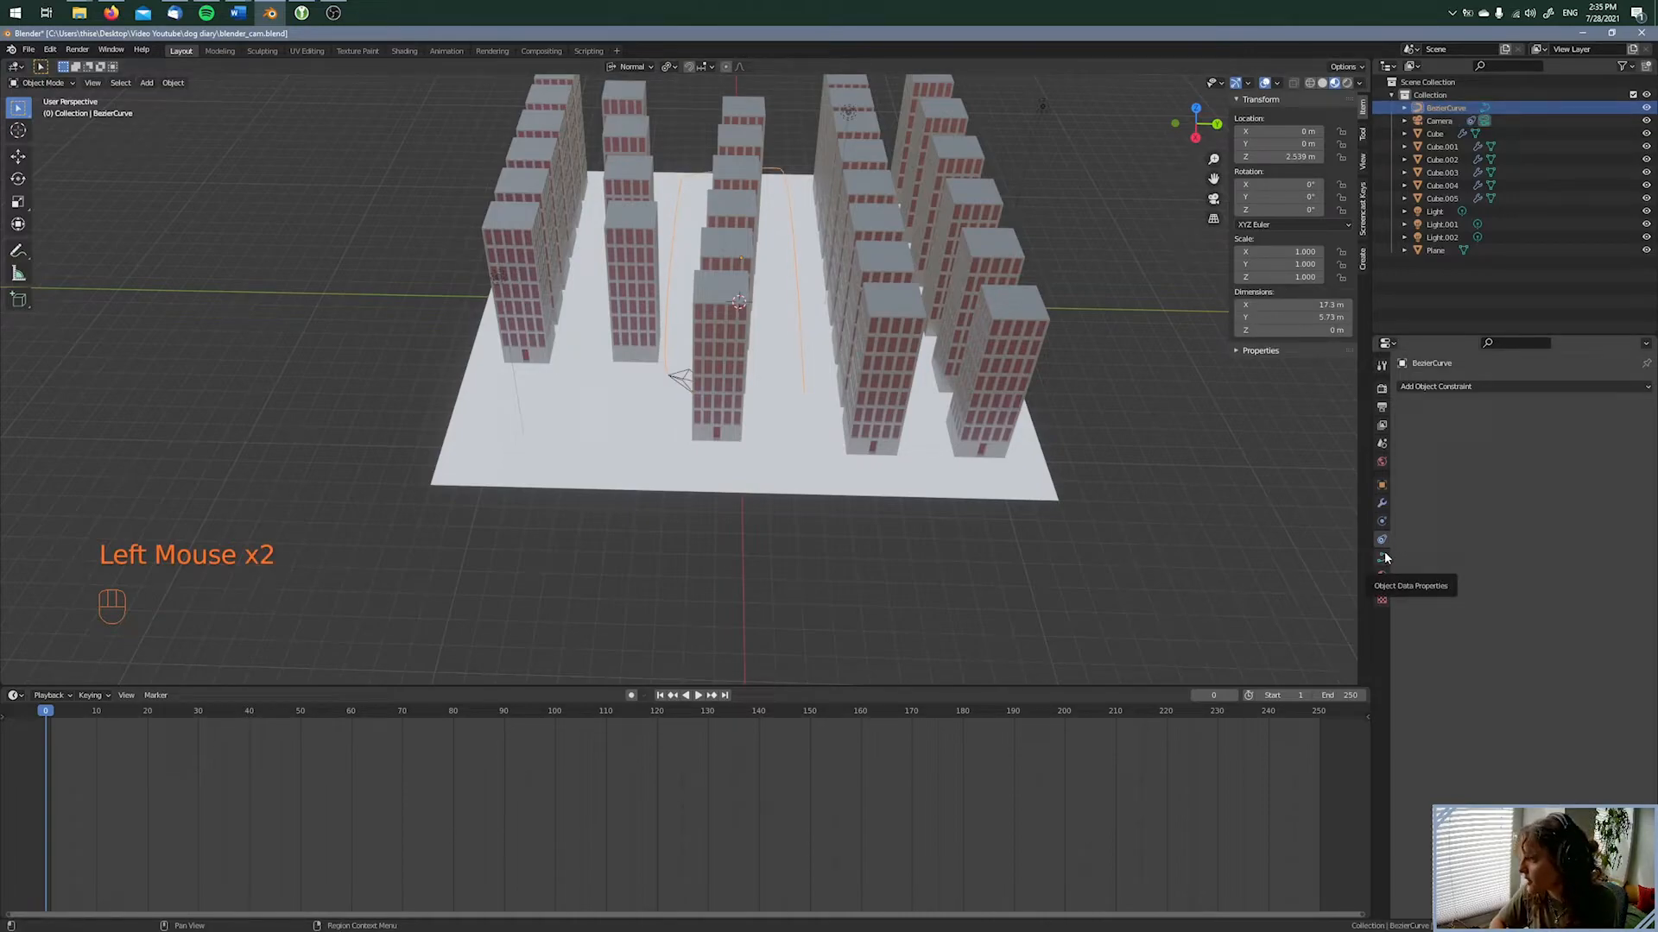
# Set the Bezier curve's Path Animation frames to 200
pyautogui.click(1380, 557)
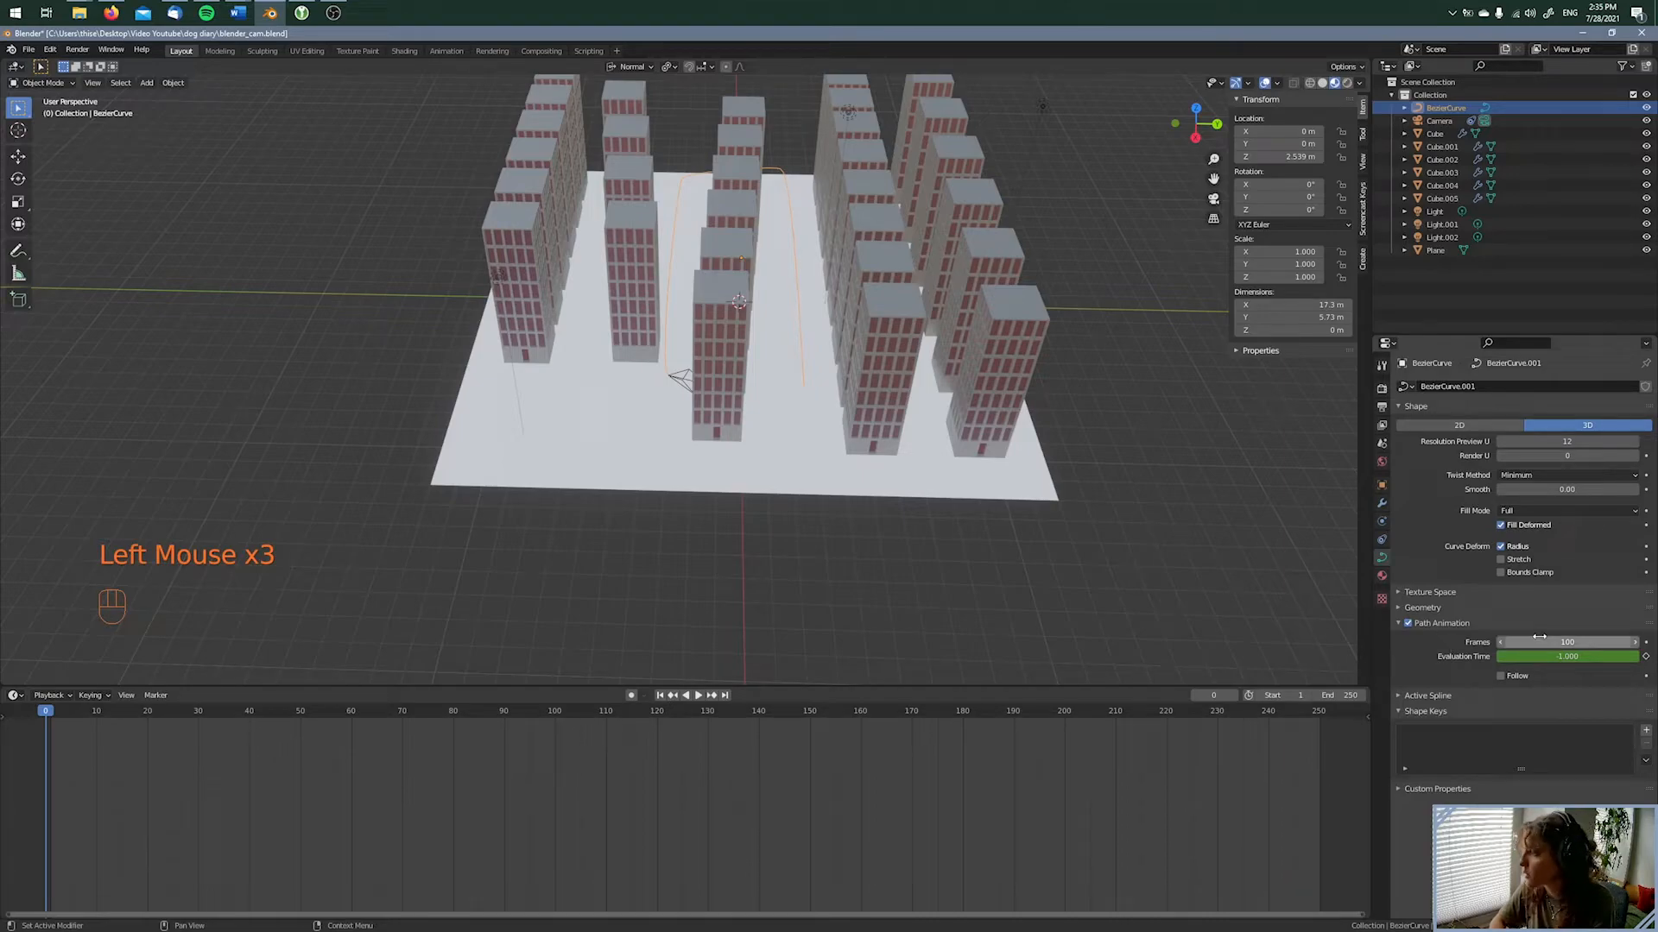
pyautogui.click(1567, 641)
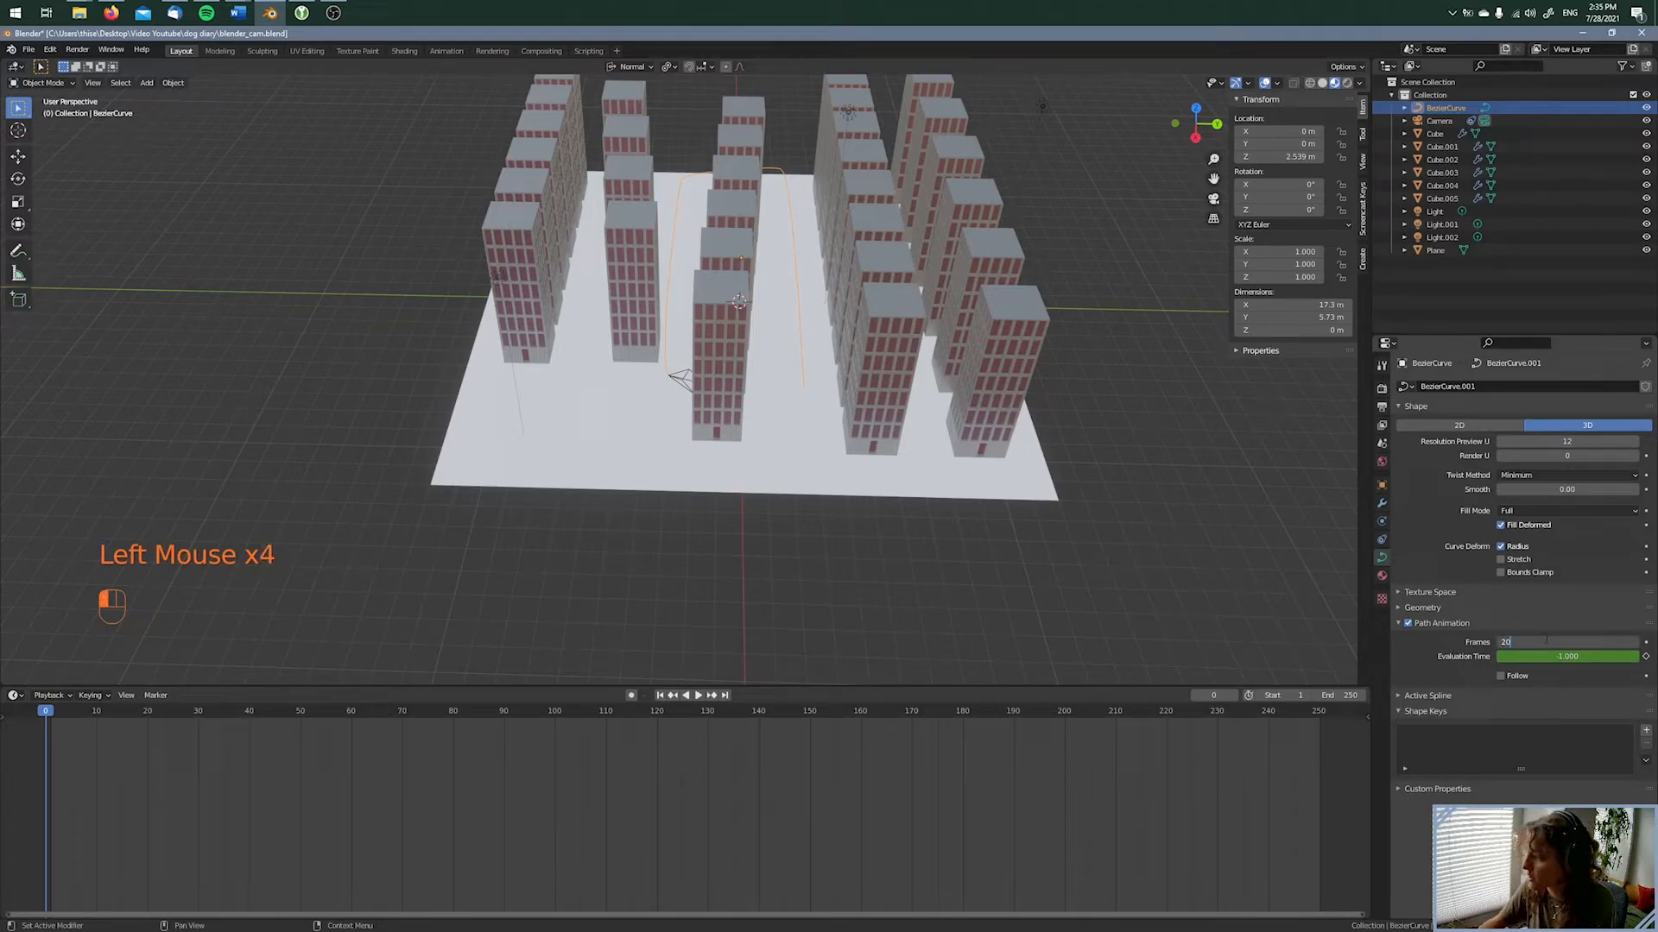
pyautogui.press('space')
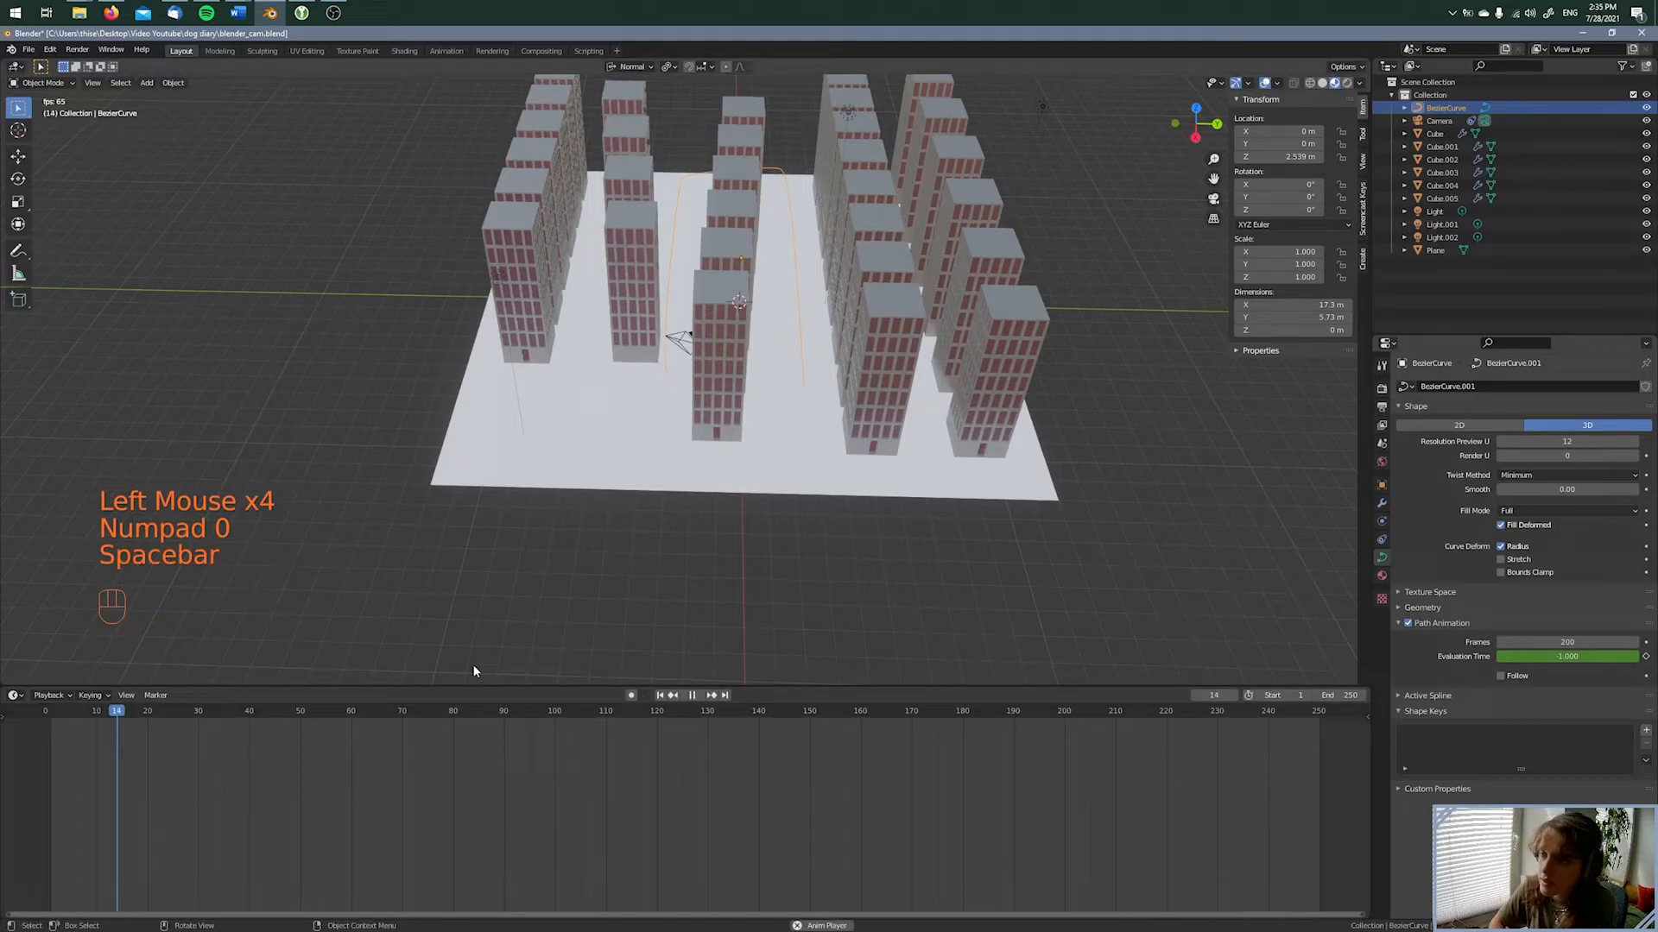
# Play and stop the animation, return to the first frame, and view through the camera
pyautogui.press('space')
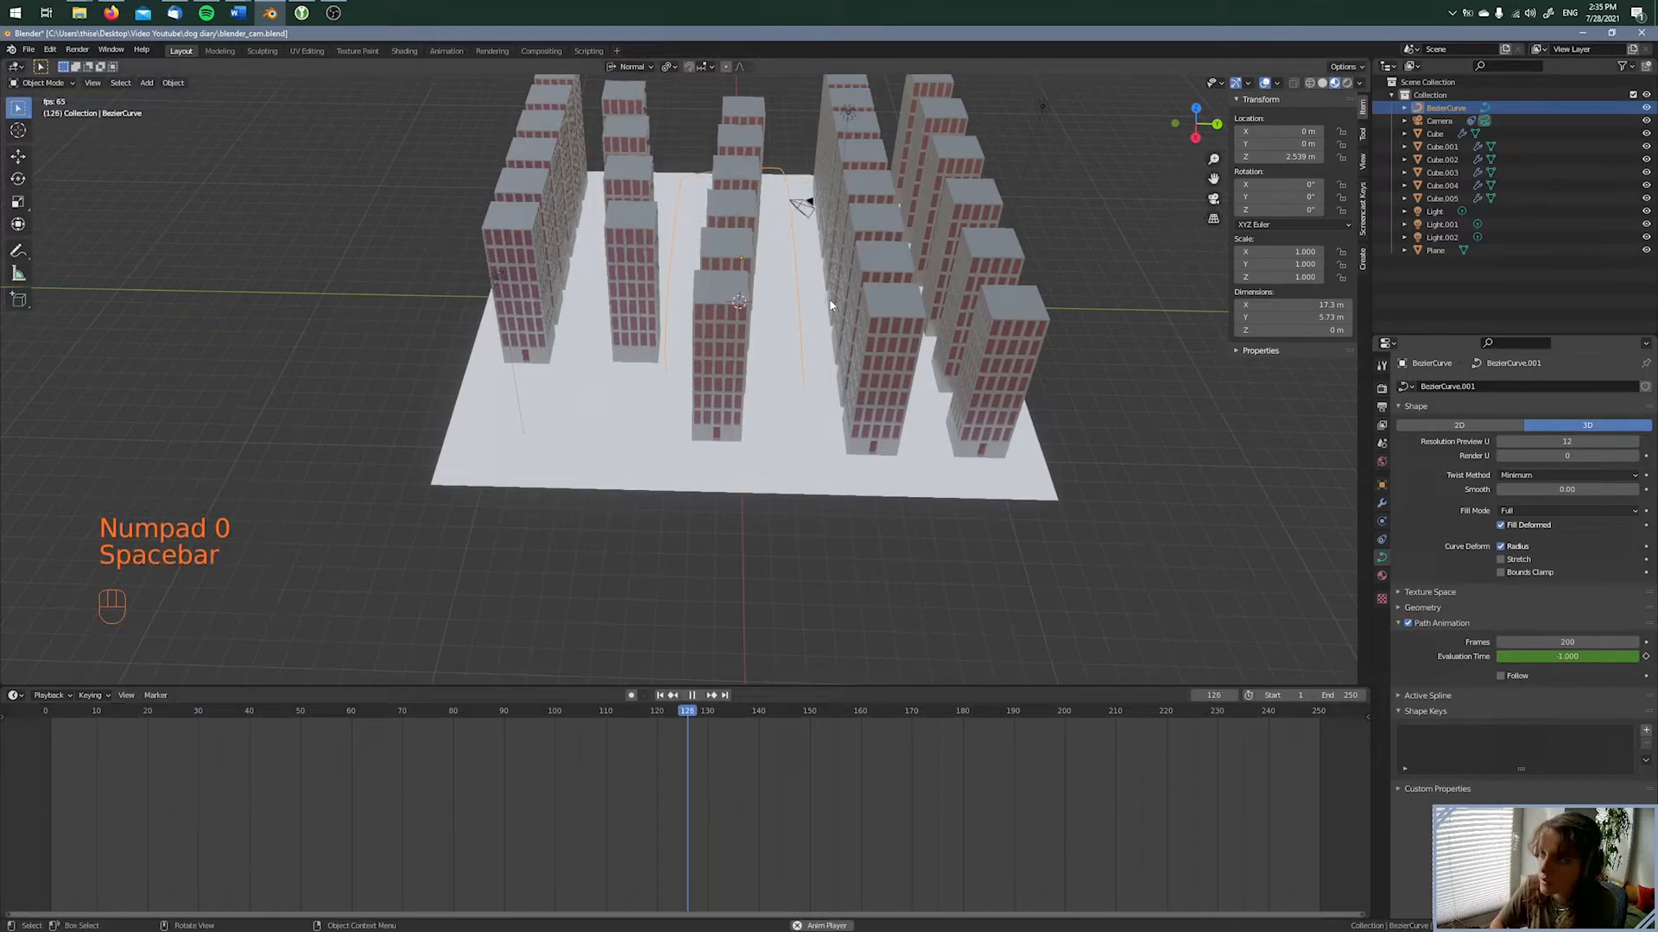
pyautogui.press('space')
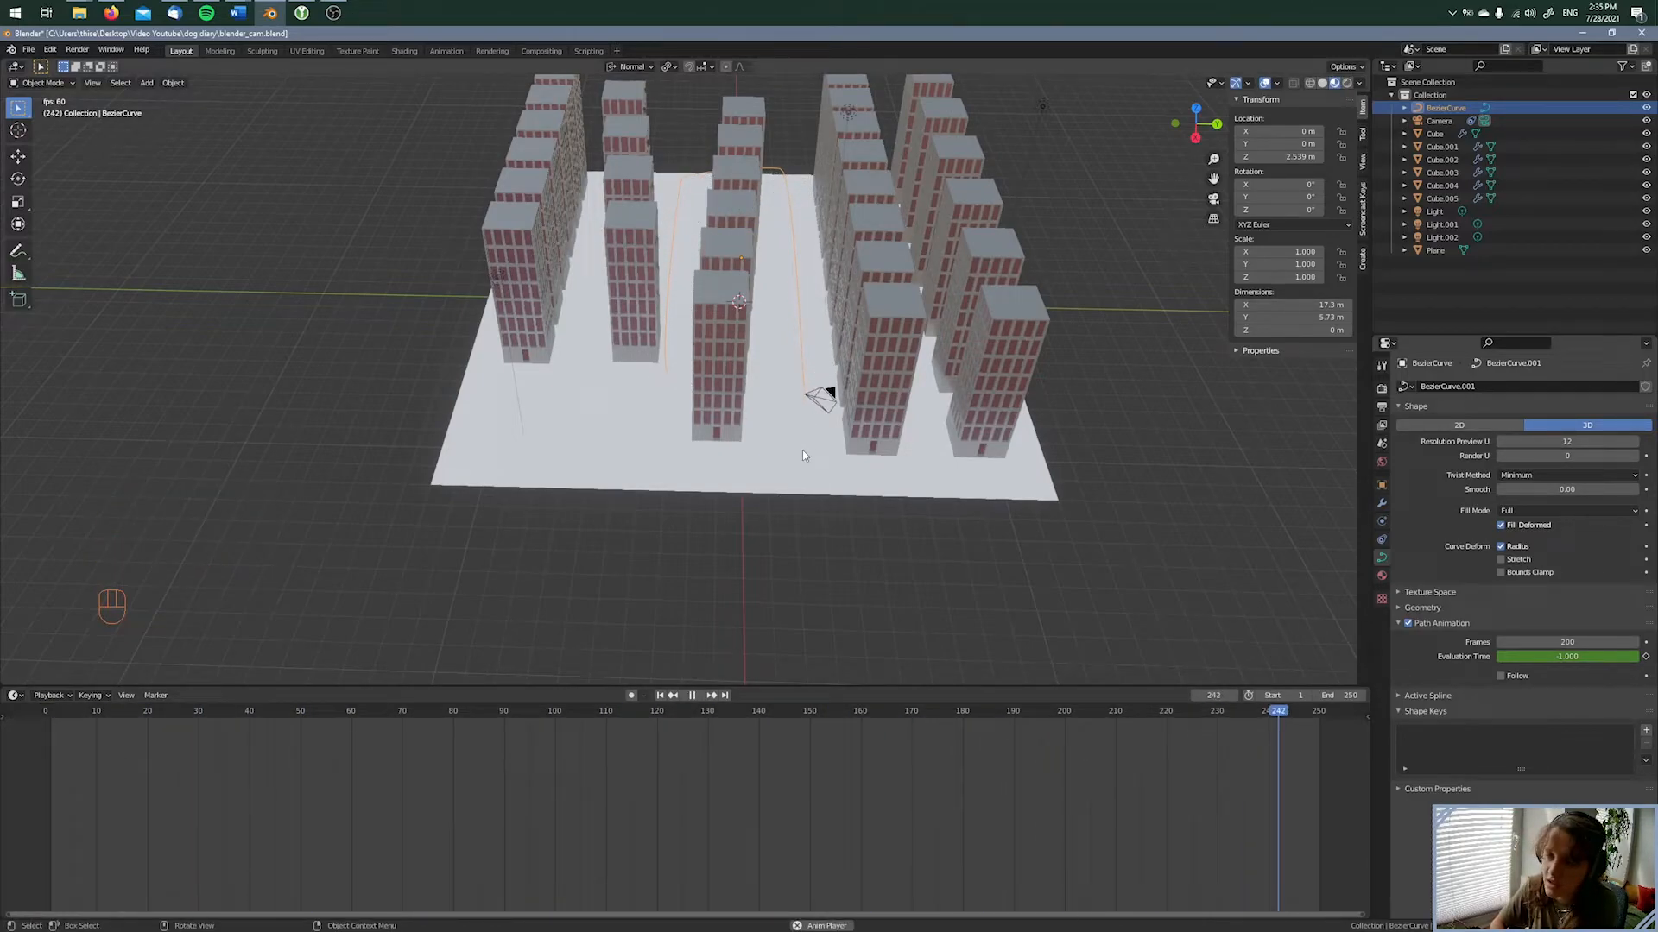
pyautogui.press('space')
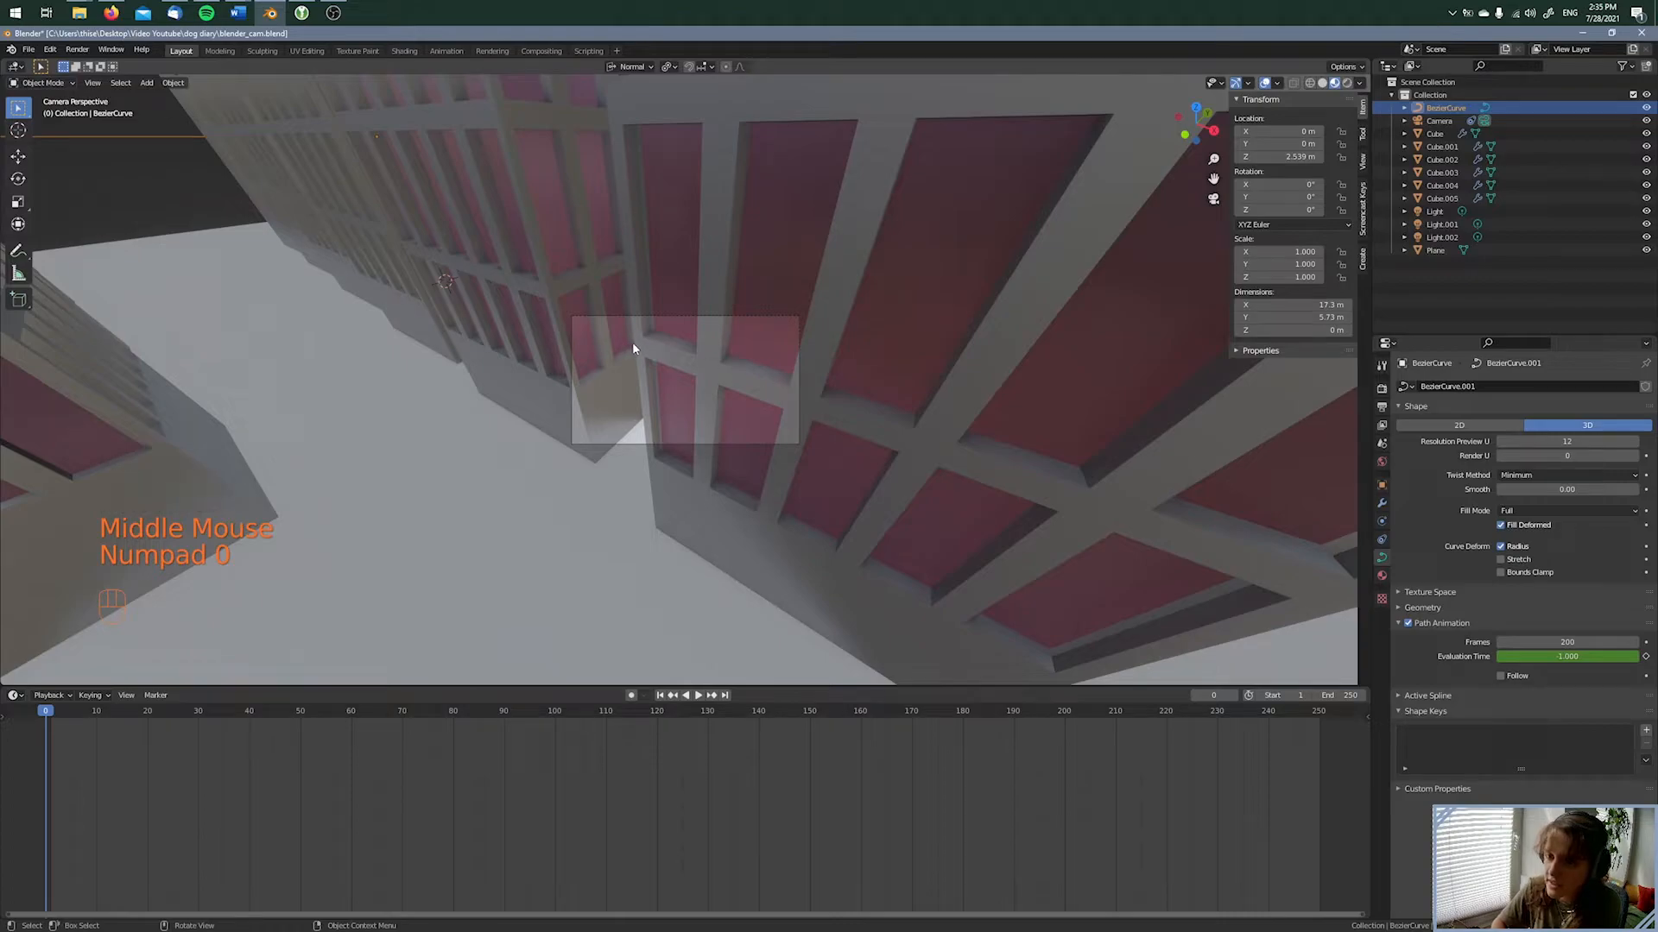
pyautogui.press('space')
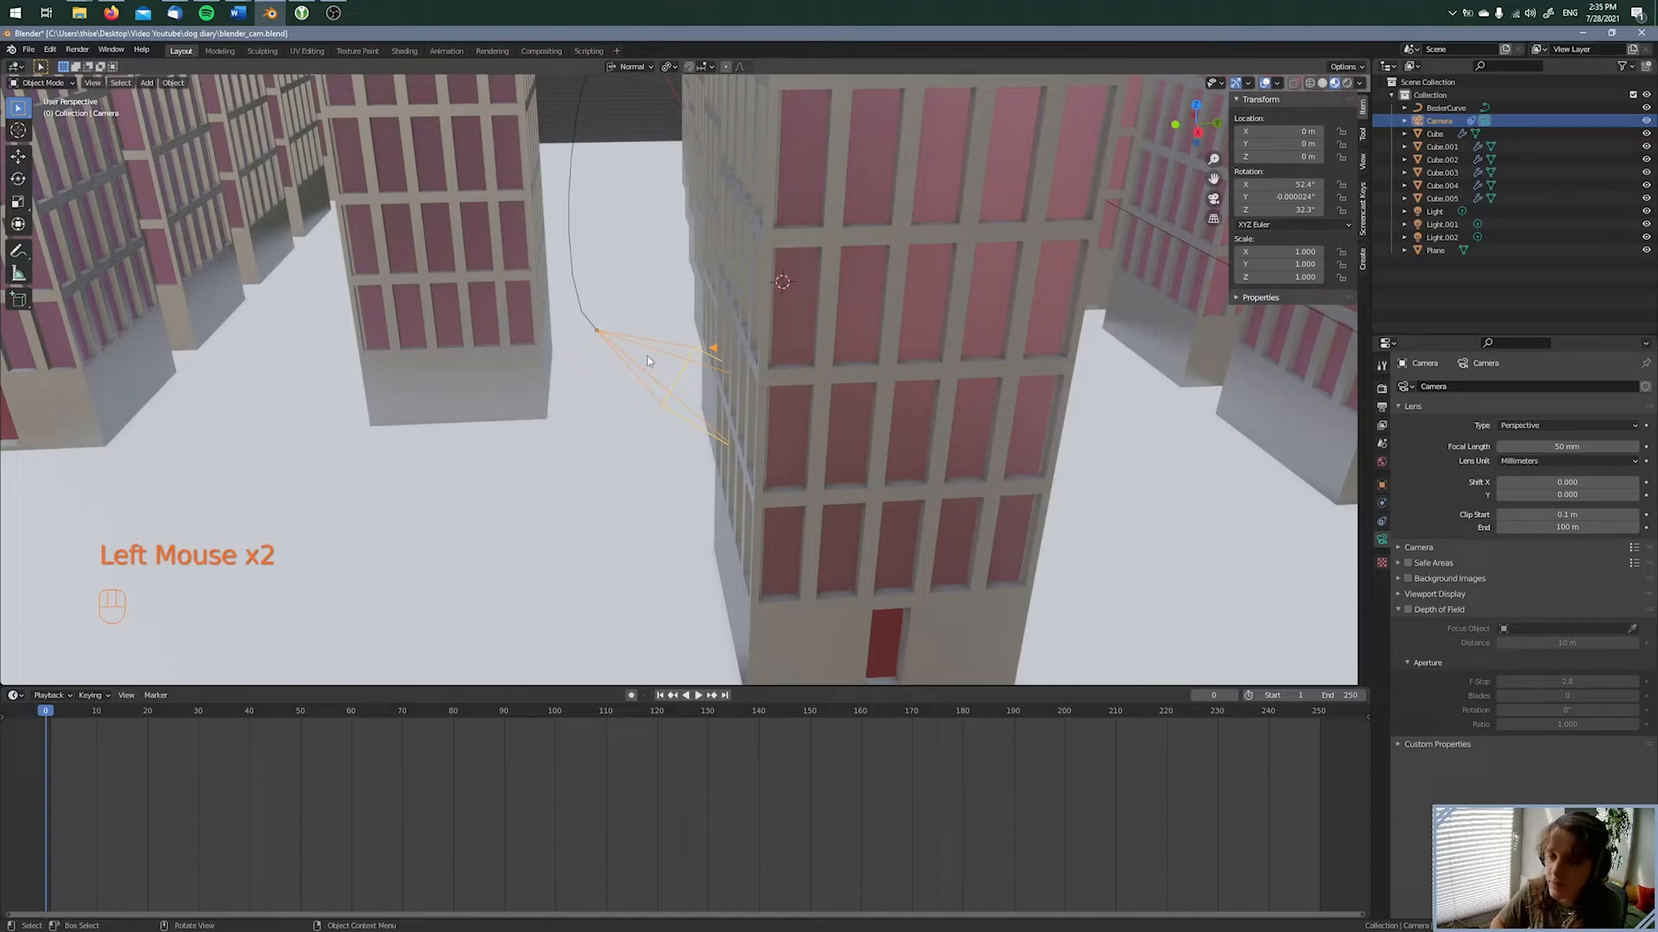
# Rotate the camera to look down the street and keyframe its rotation at the first frame
pyautogui.press('r')
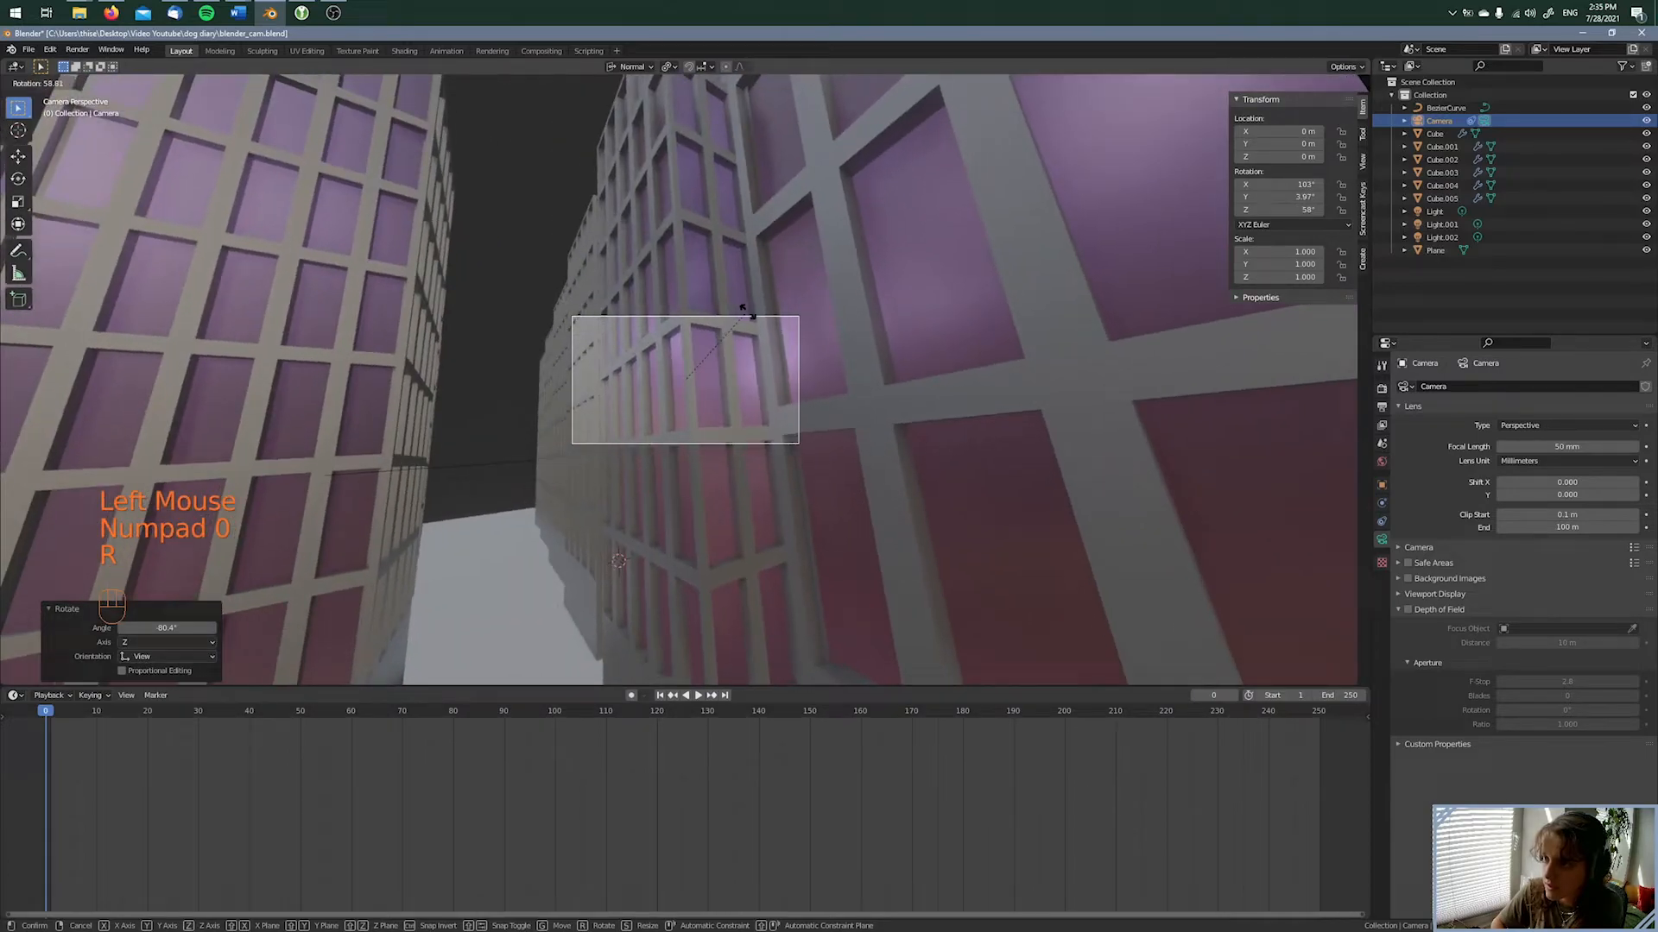
pyautogui.click(706, 499)
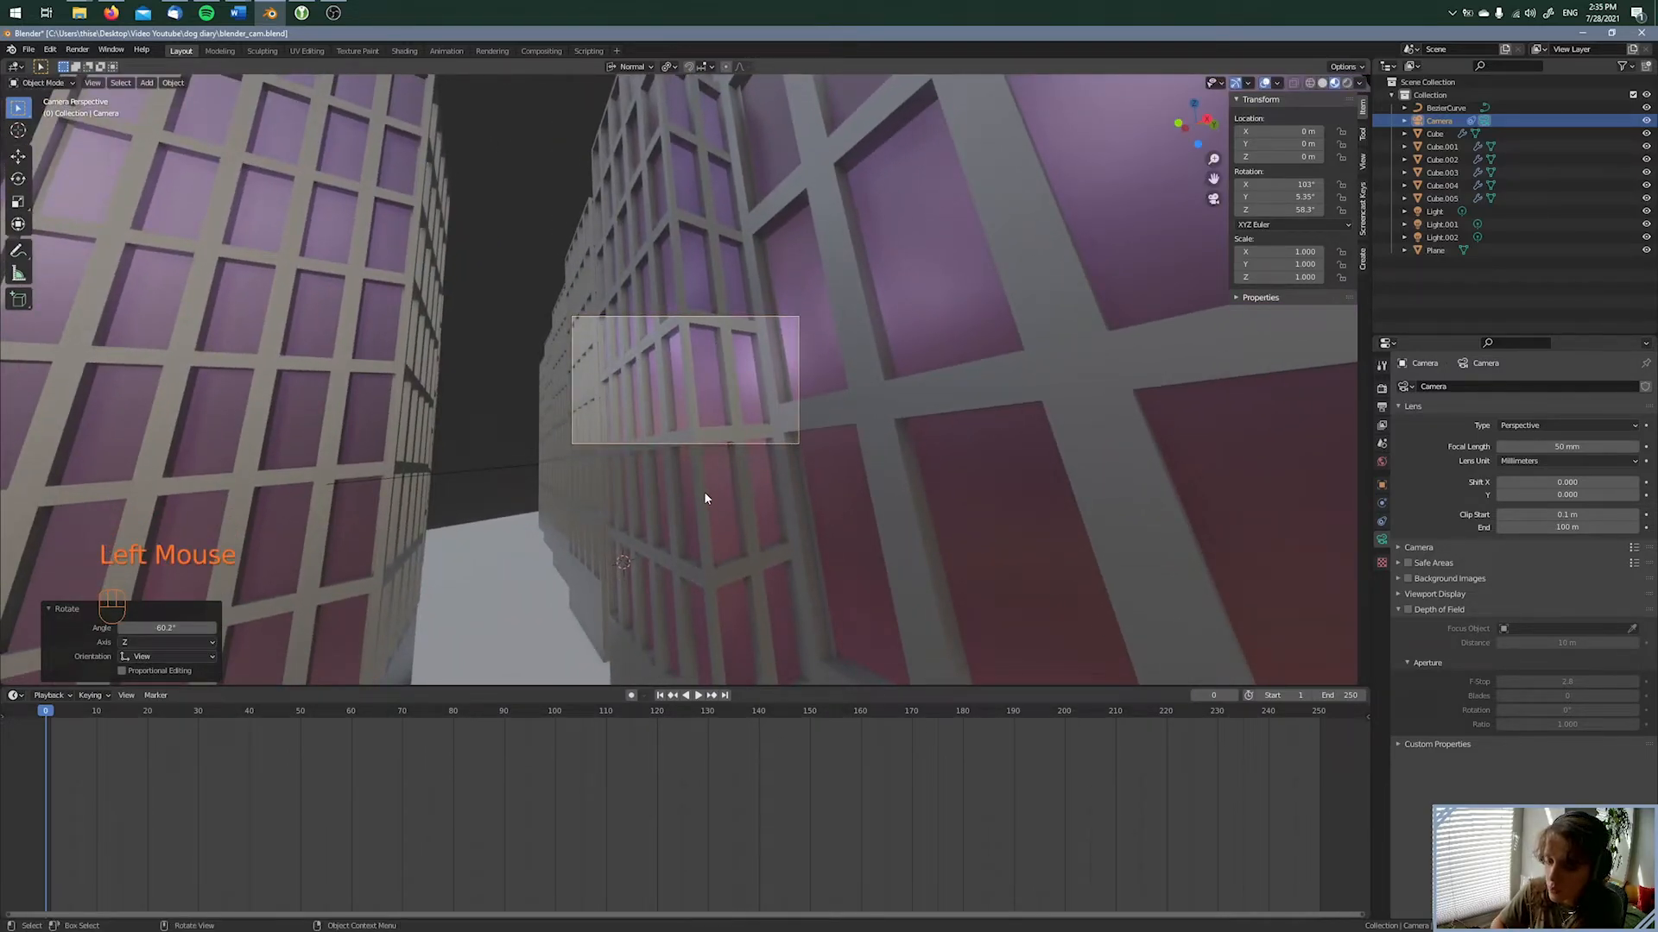
pyautogui.press('i')
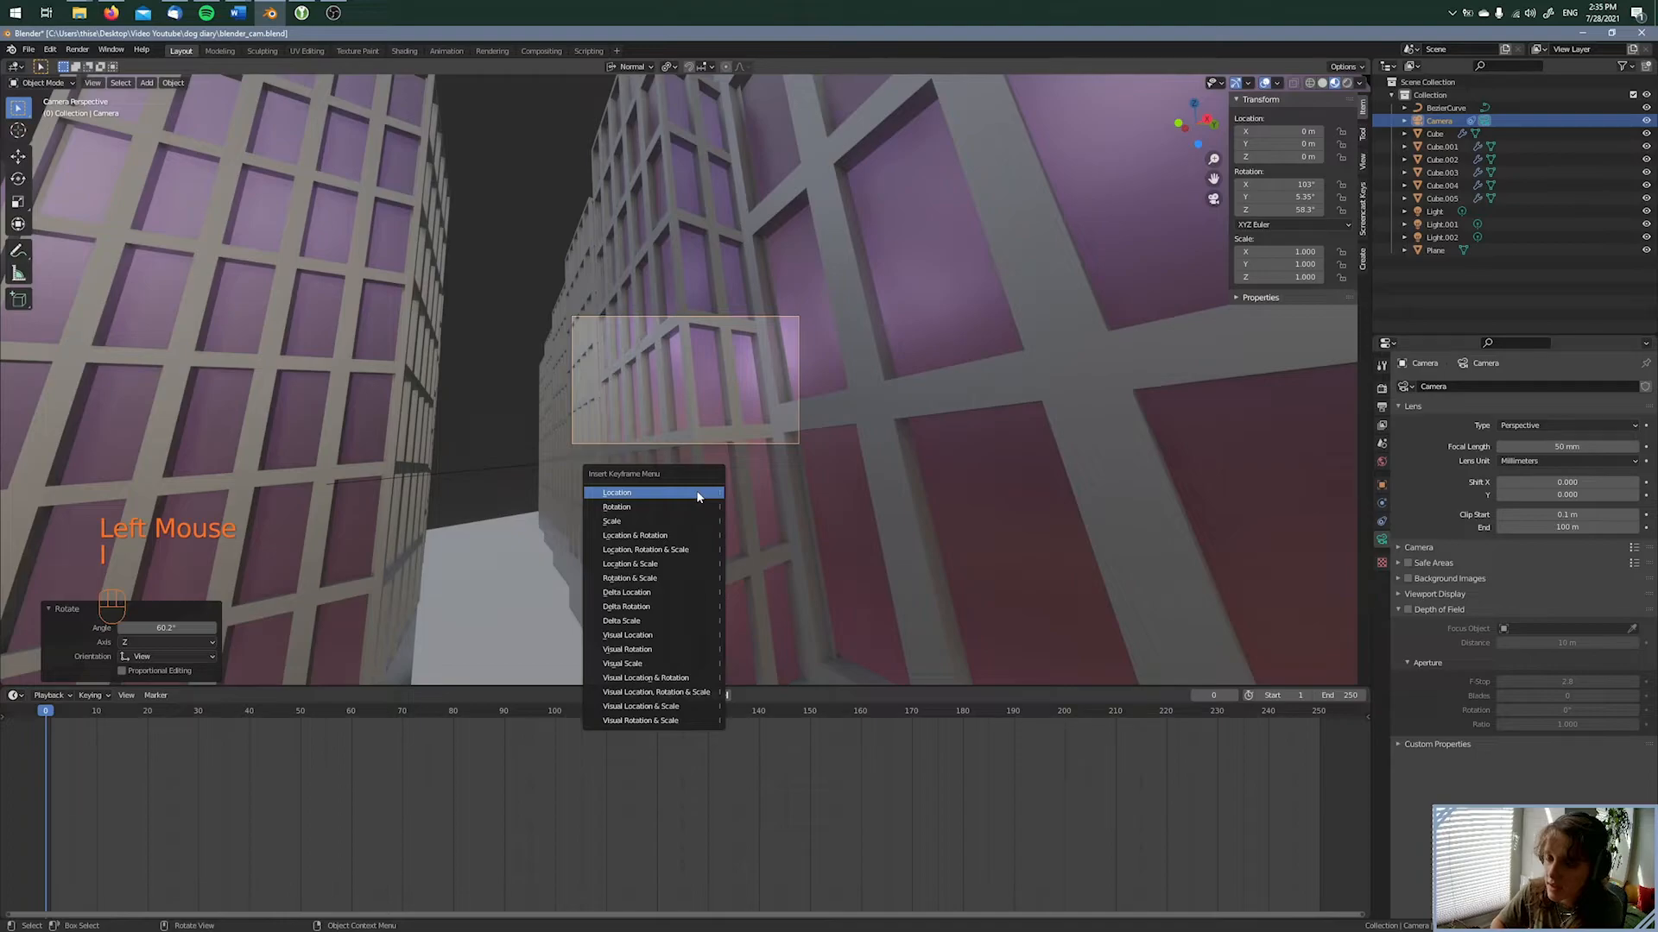
pyautogui.moveTo(653, 507)
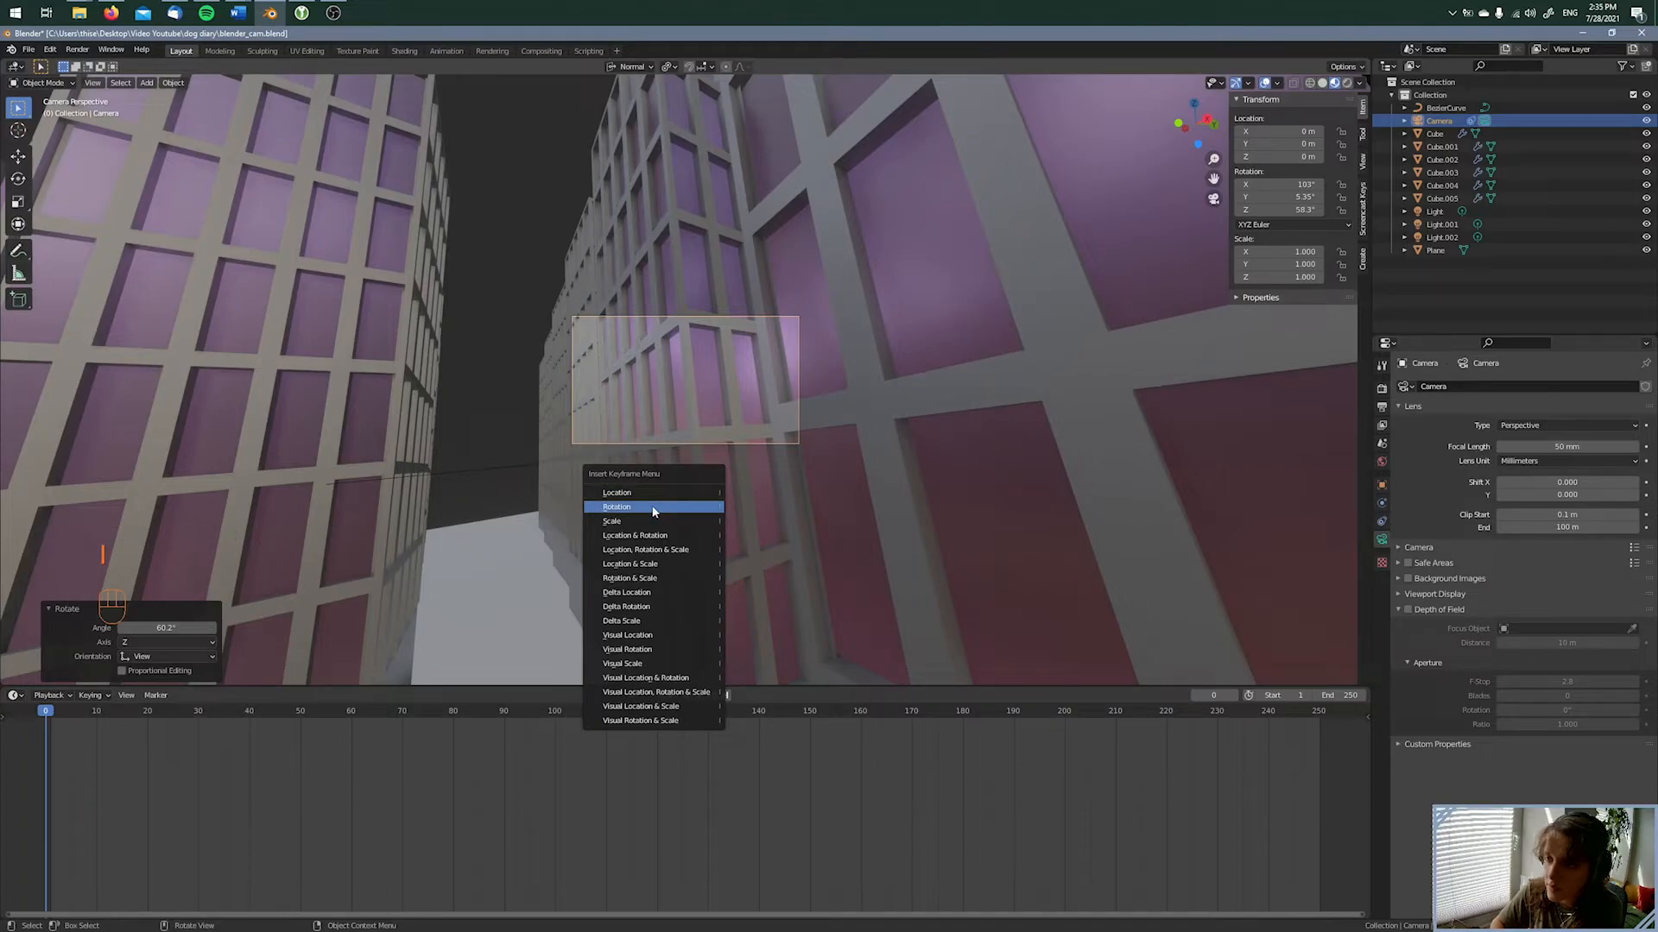
pyautogui.moveTo(652, 511)
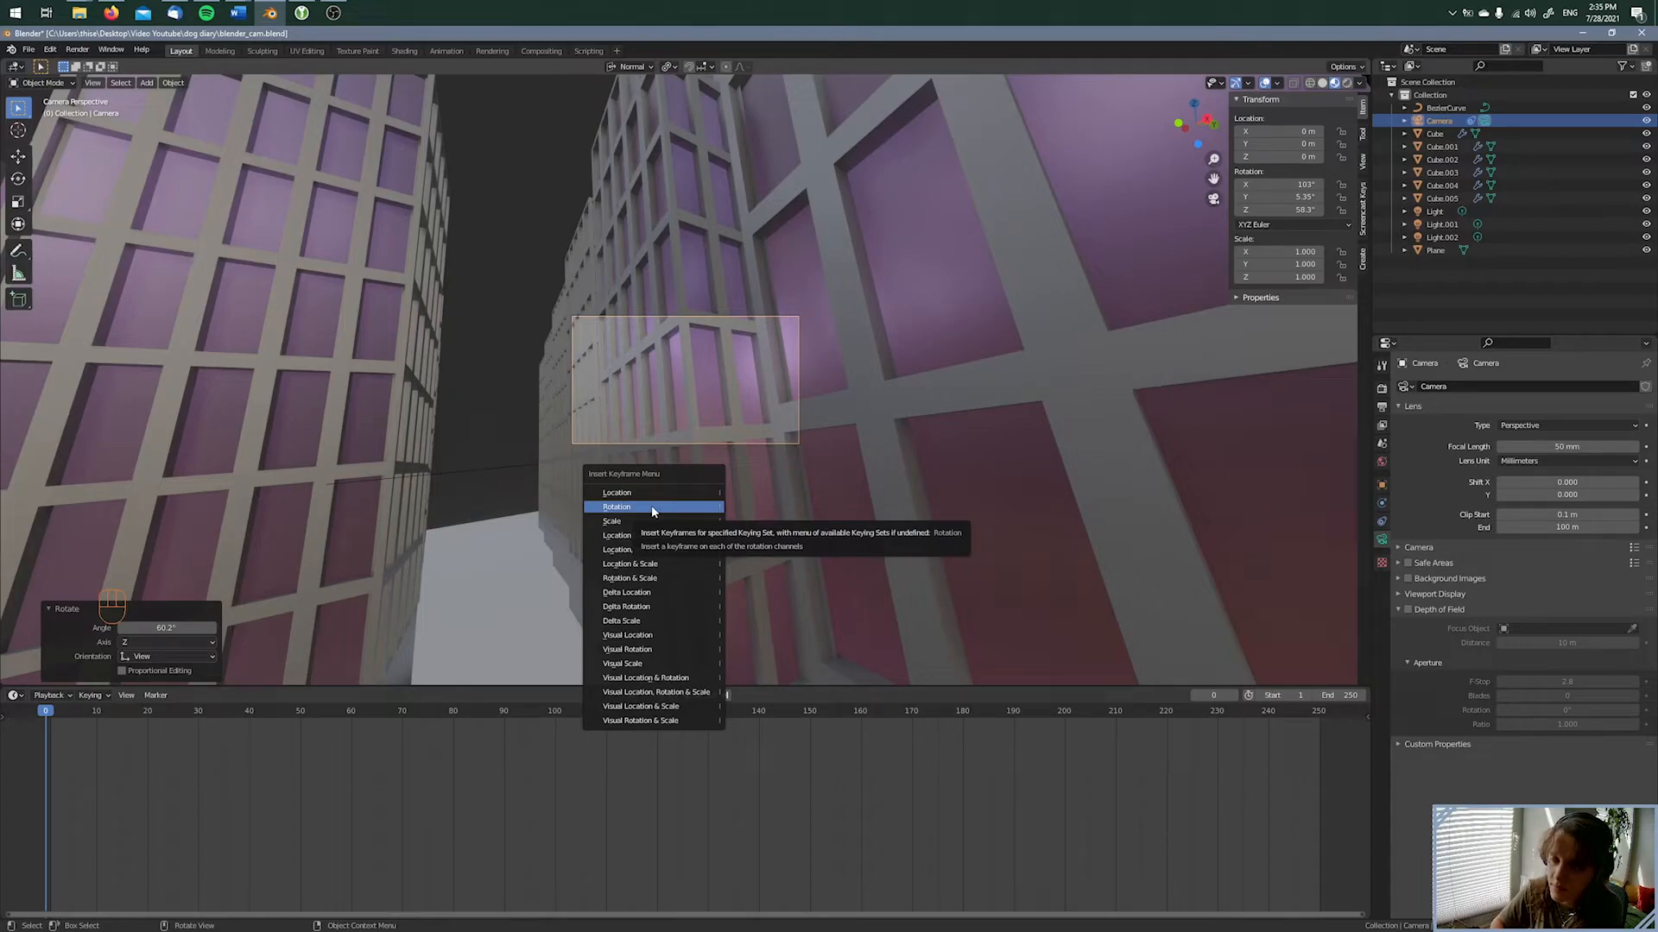
pyautogui.click(617, 507)
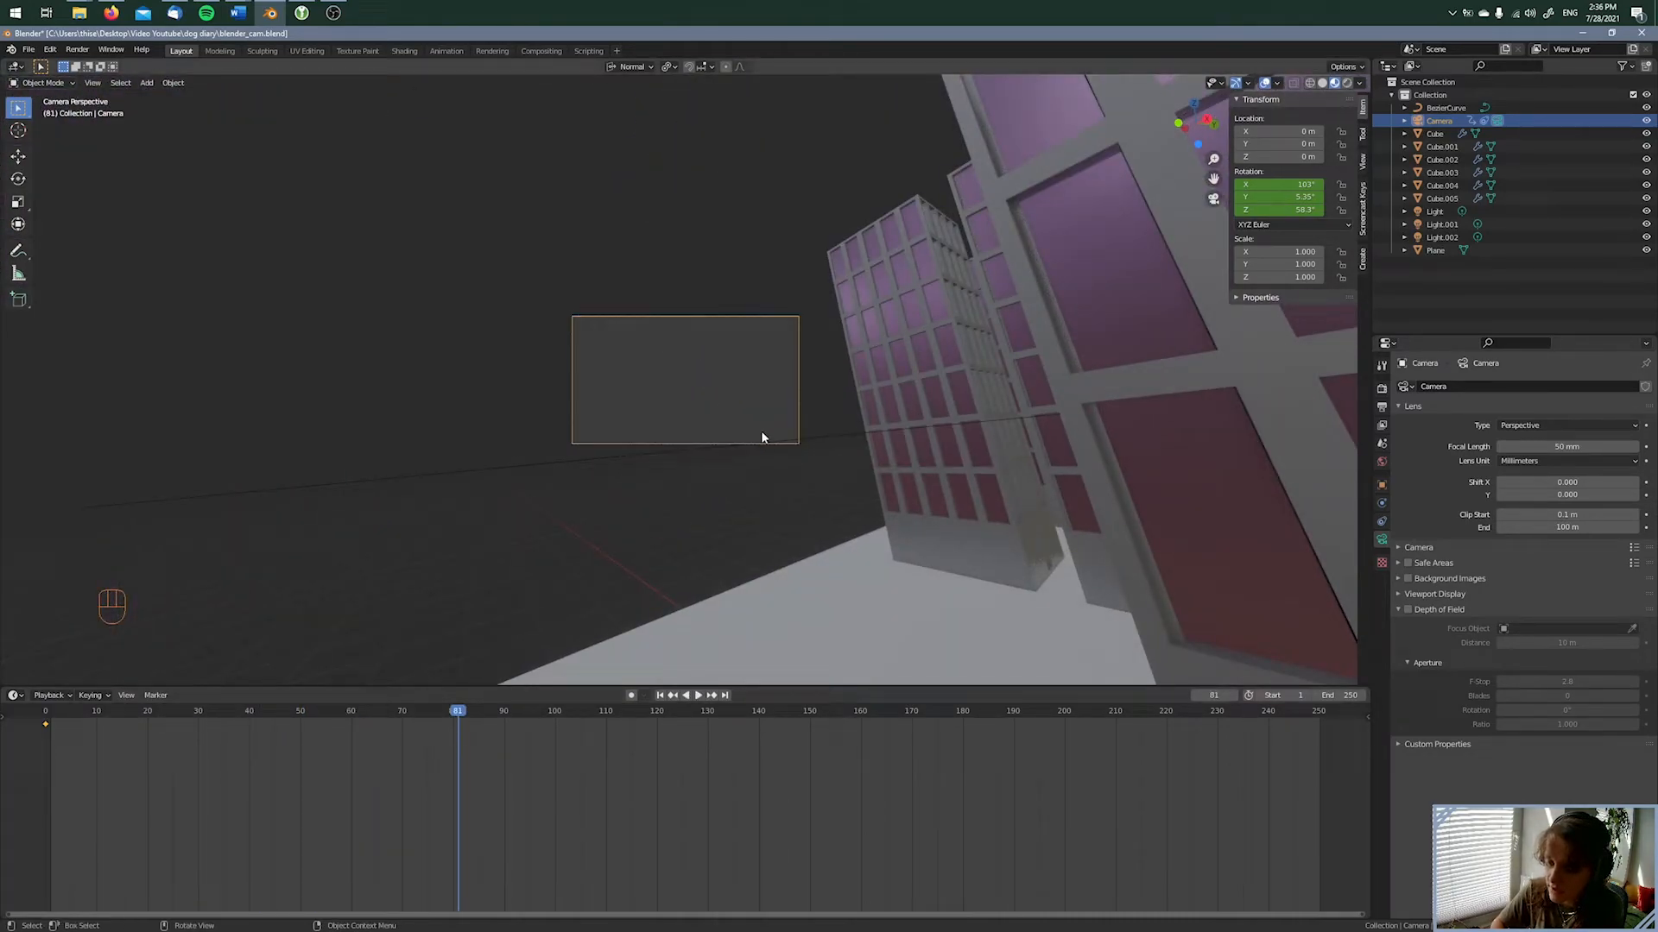
# At frame 81, rotate the camera around its local Y axis toward the towers
pyautogui.press('r')
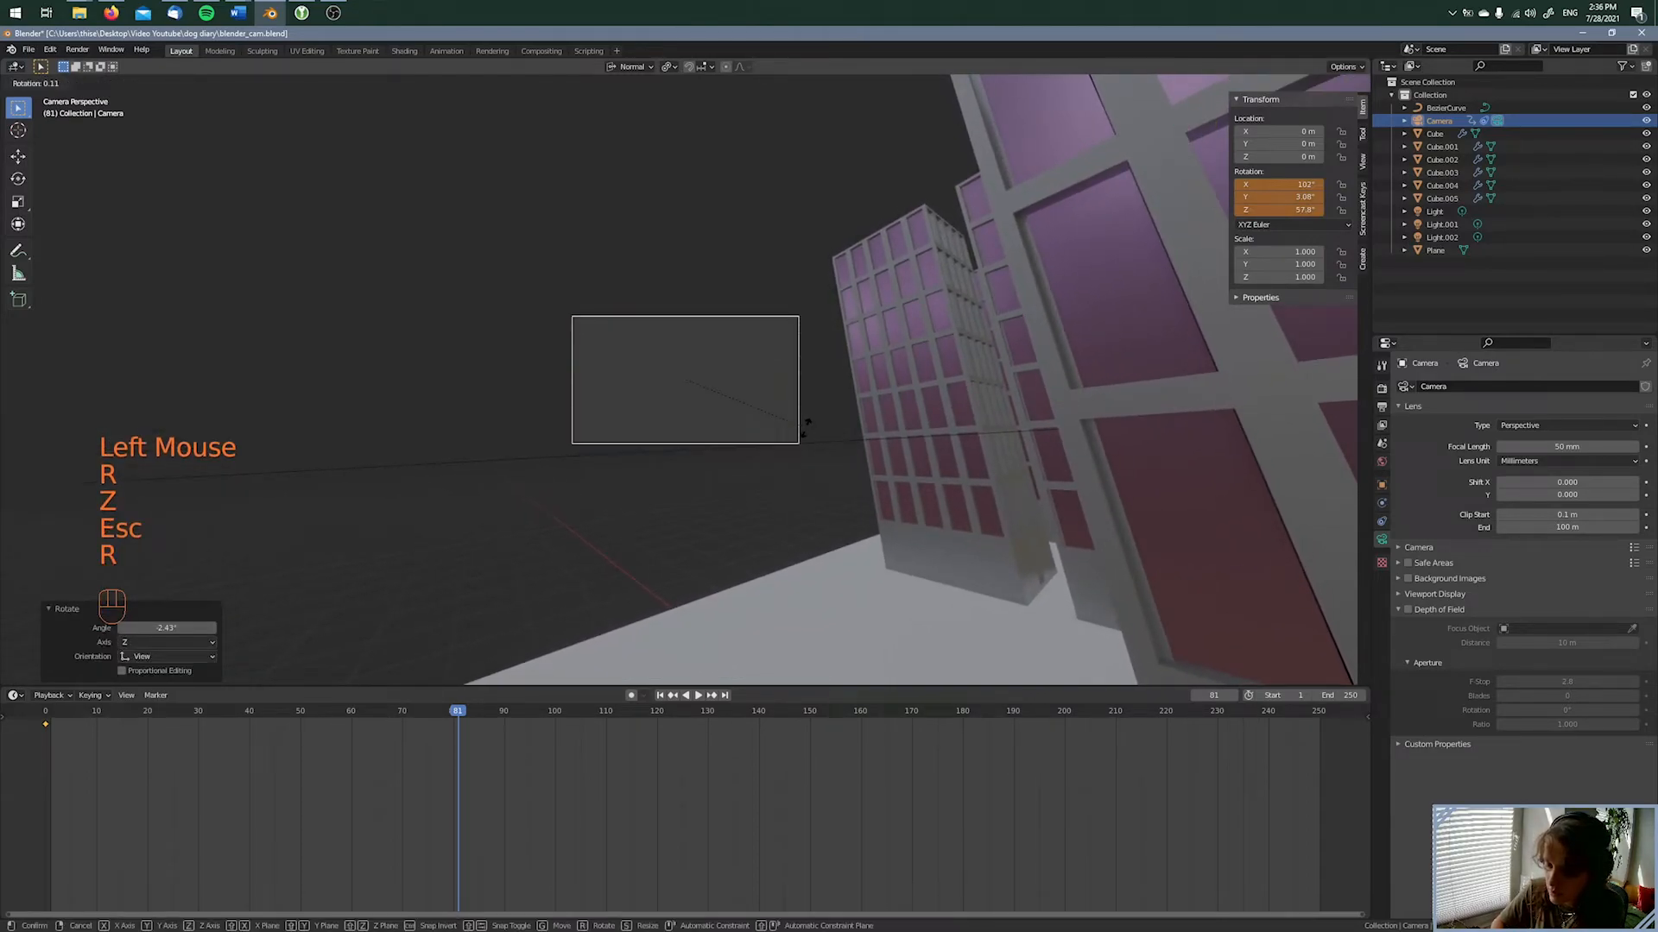
pyautogui.press('y')
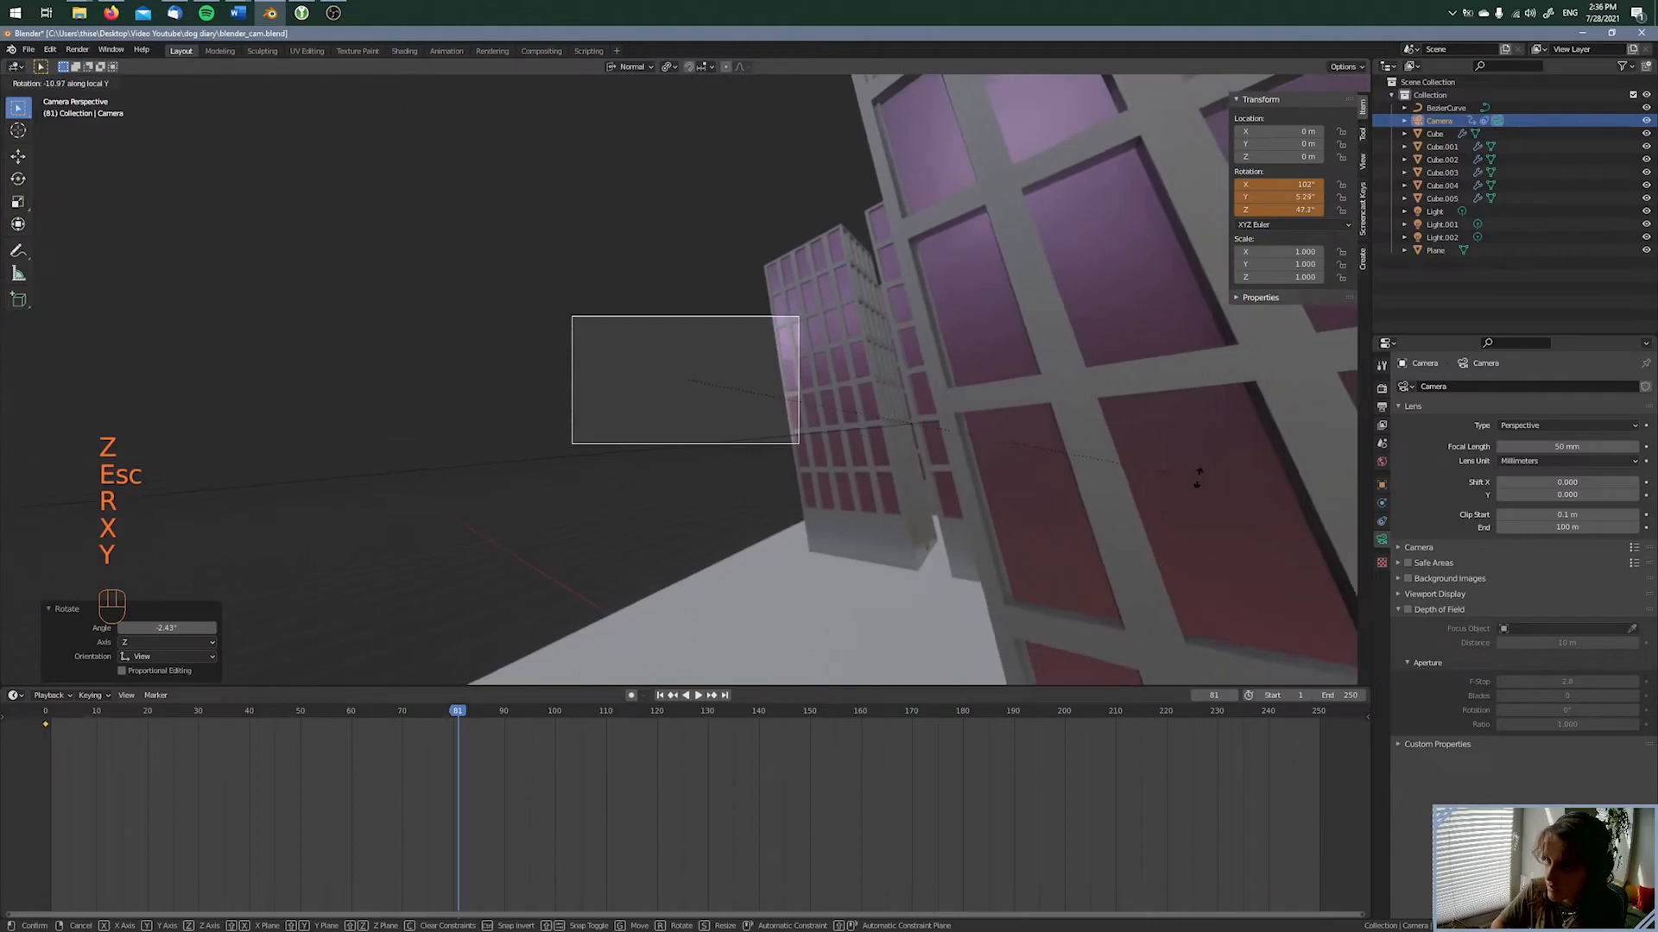
pyautogui.click(997, 248)
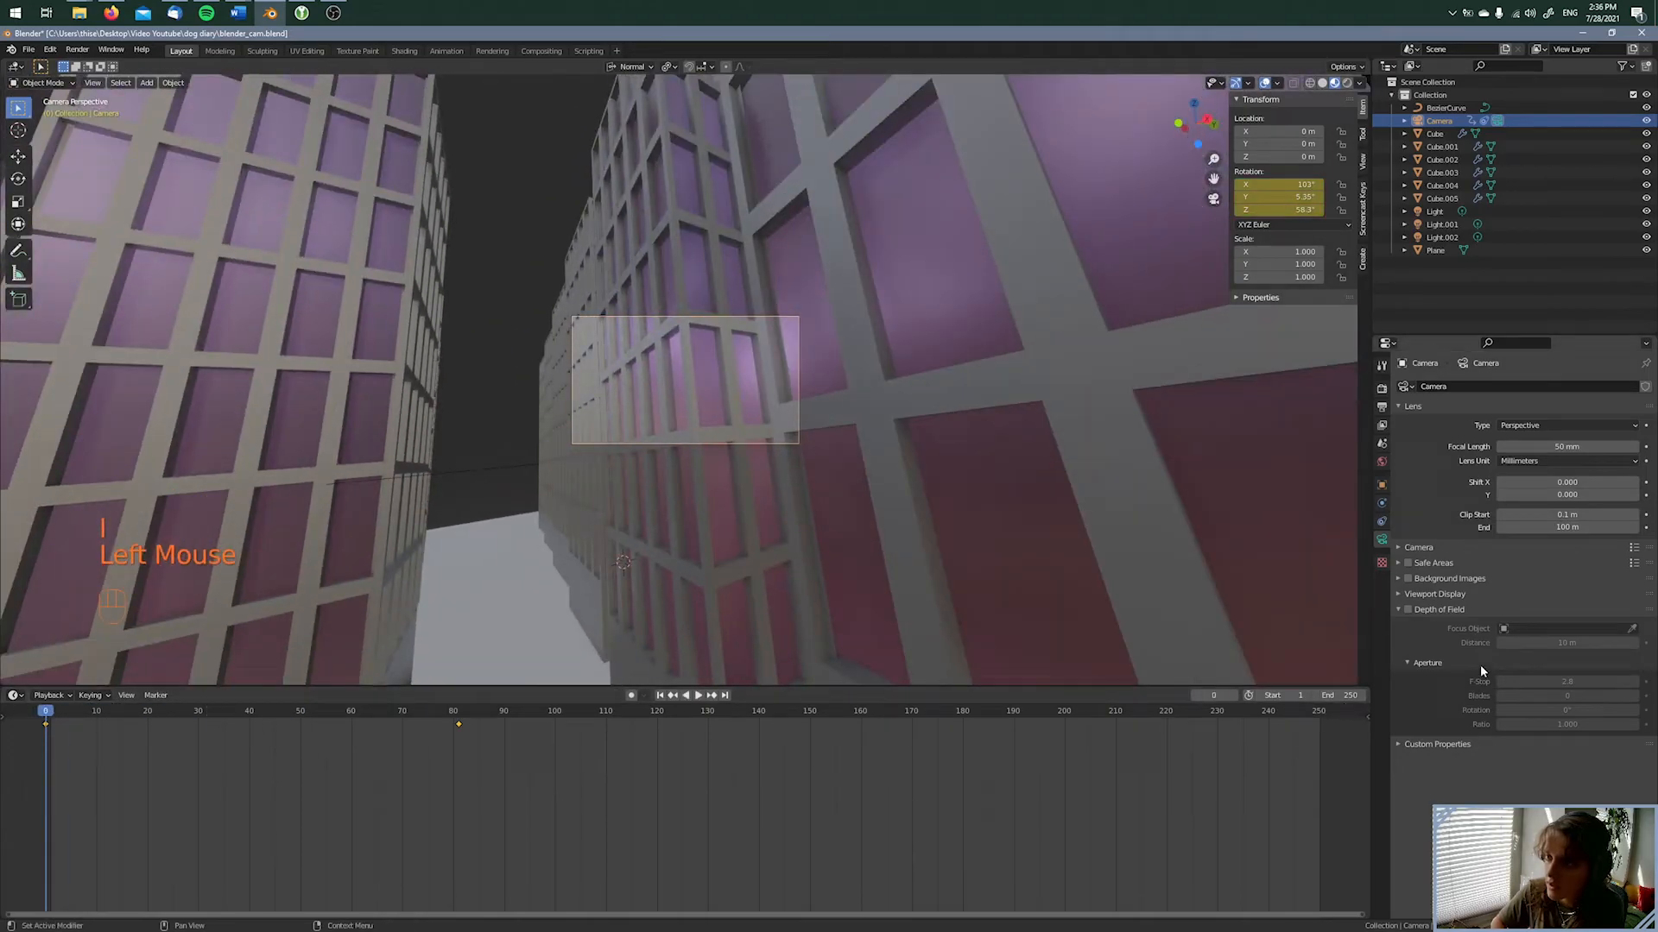
# Play the flythrough in camera view, watching the keyed rotations along the path
pyautogui.press('space')
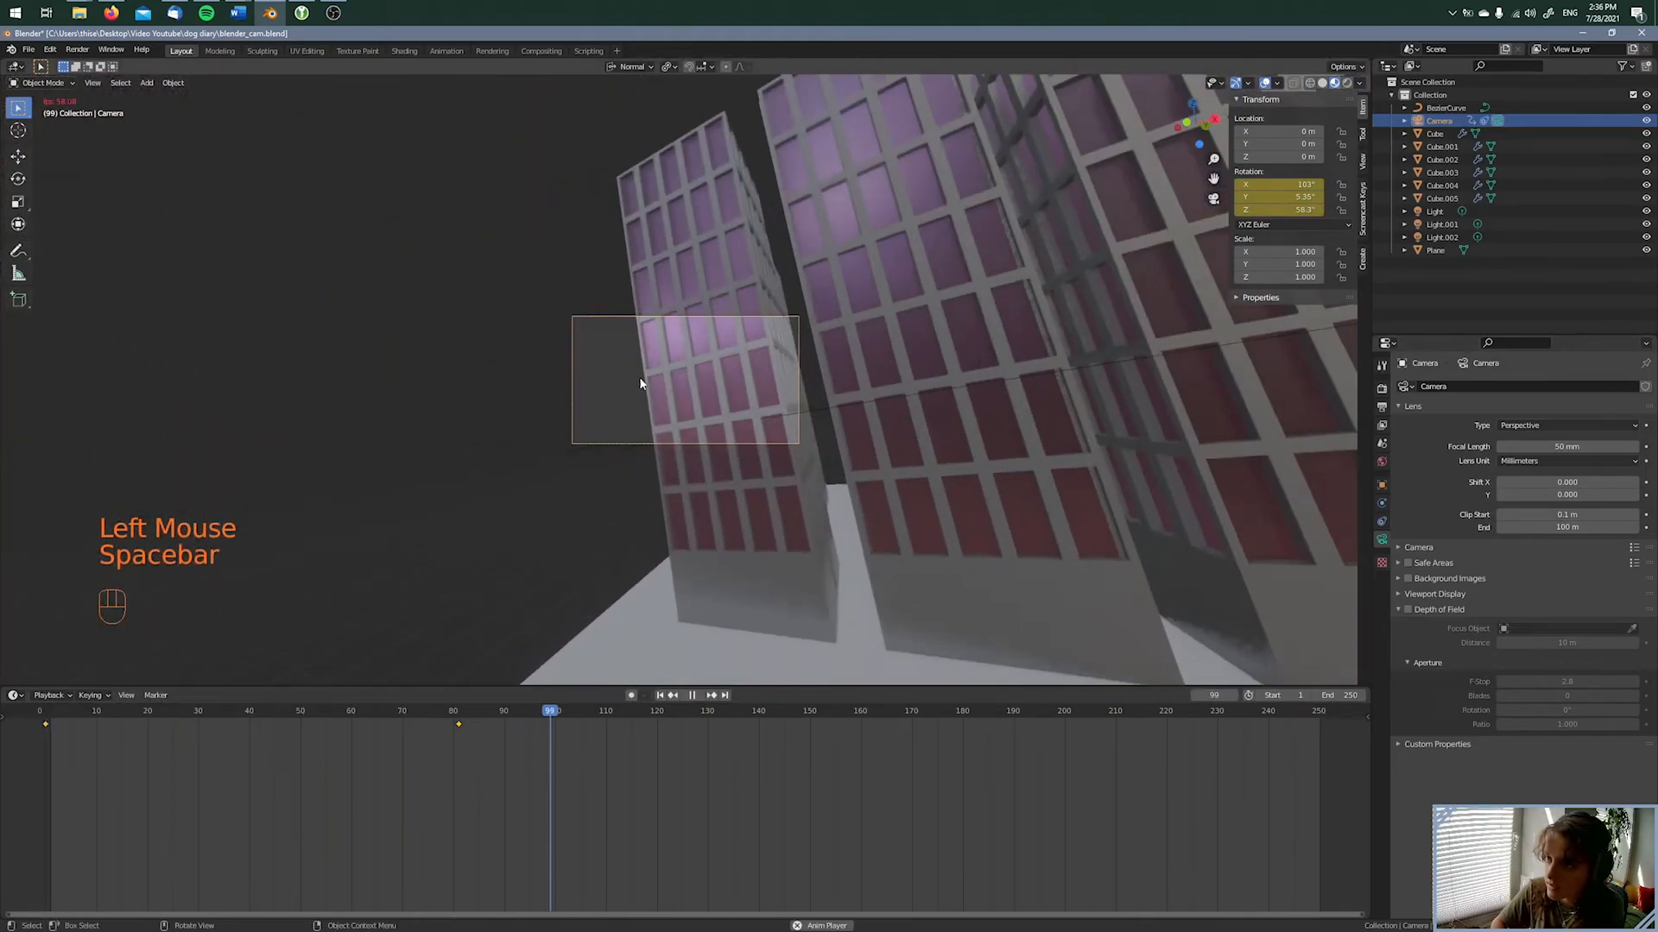
pyautogui.press('space')
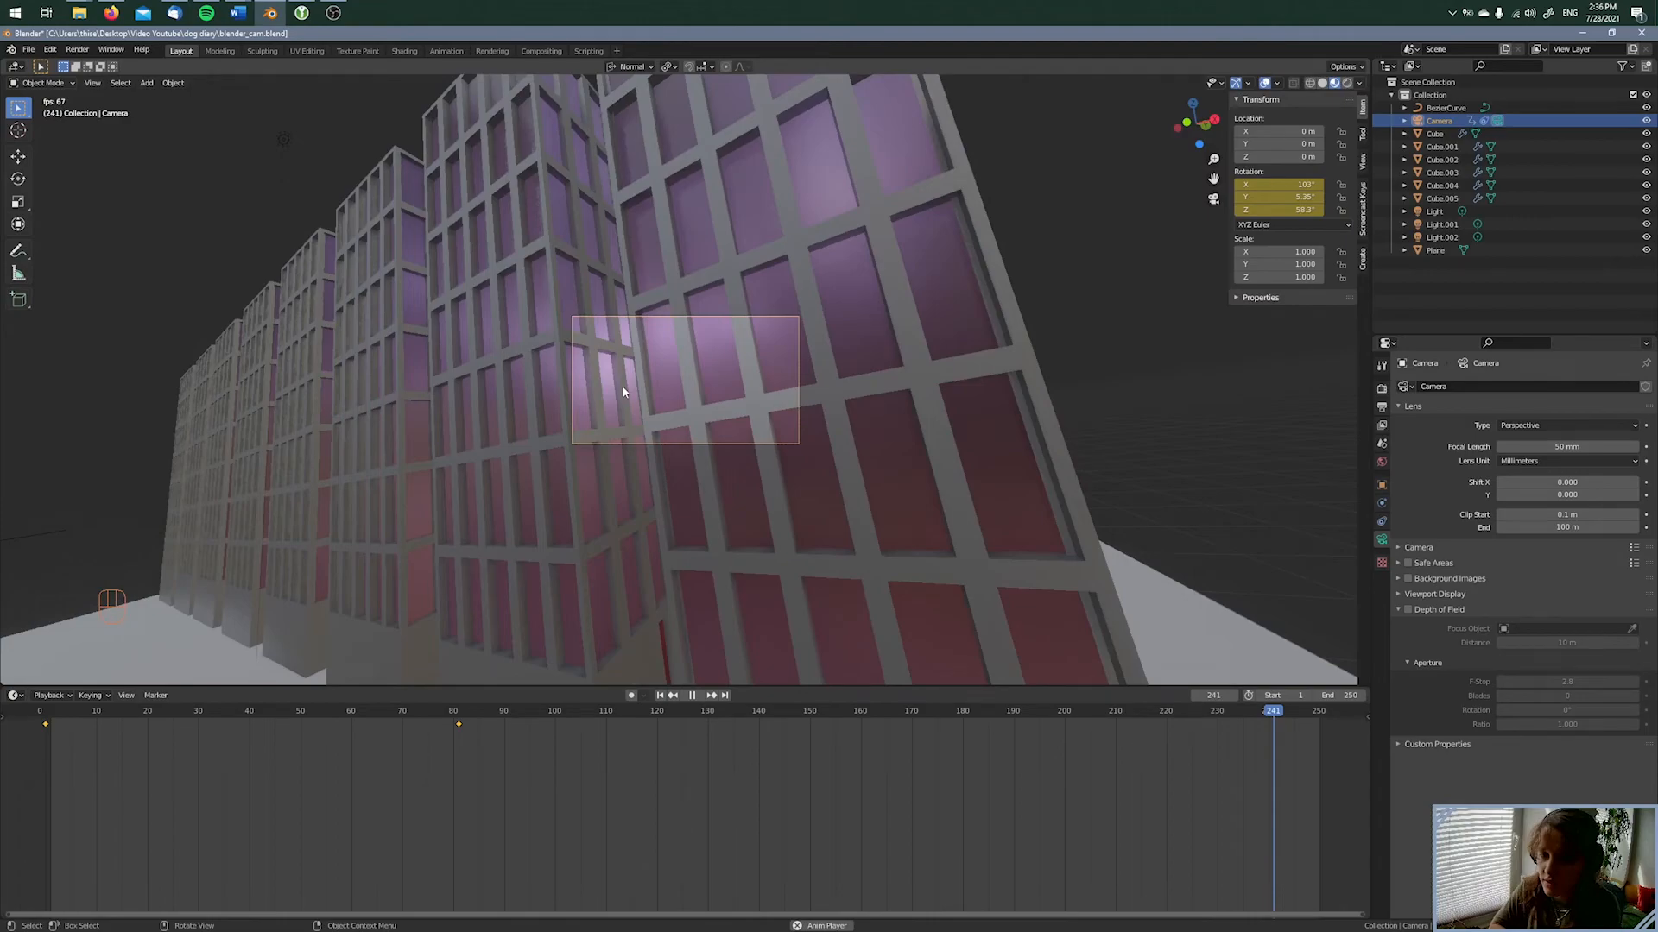
pyautogui.click(691, 694)
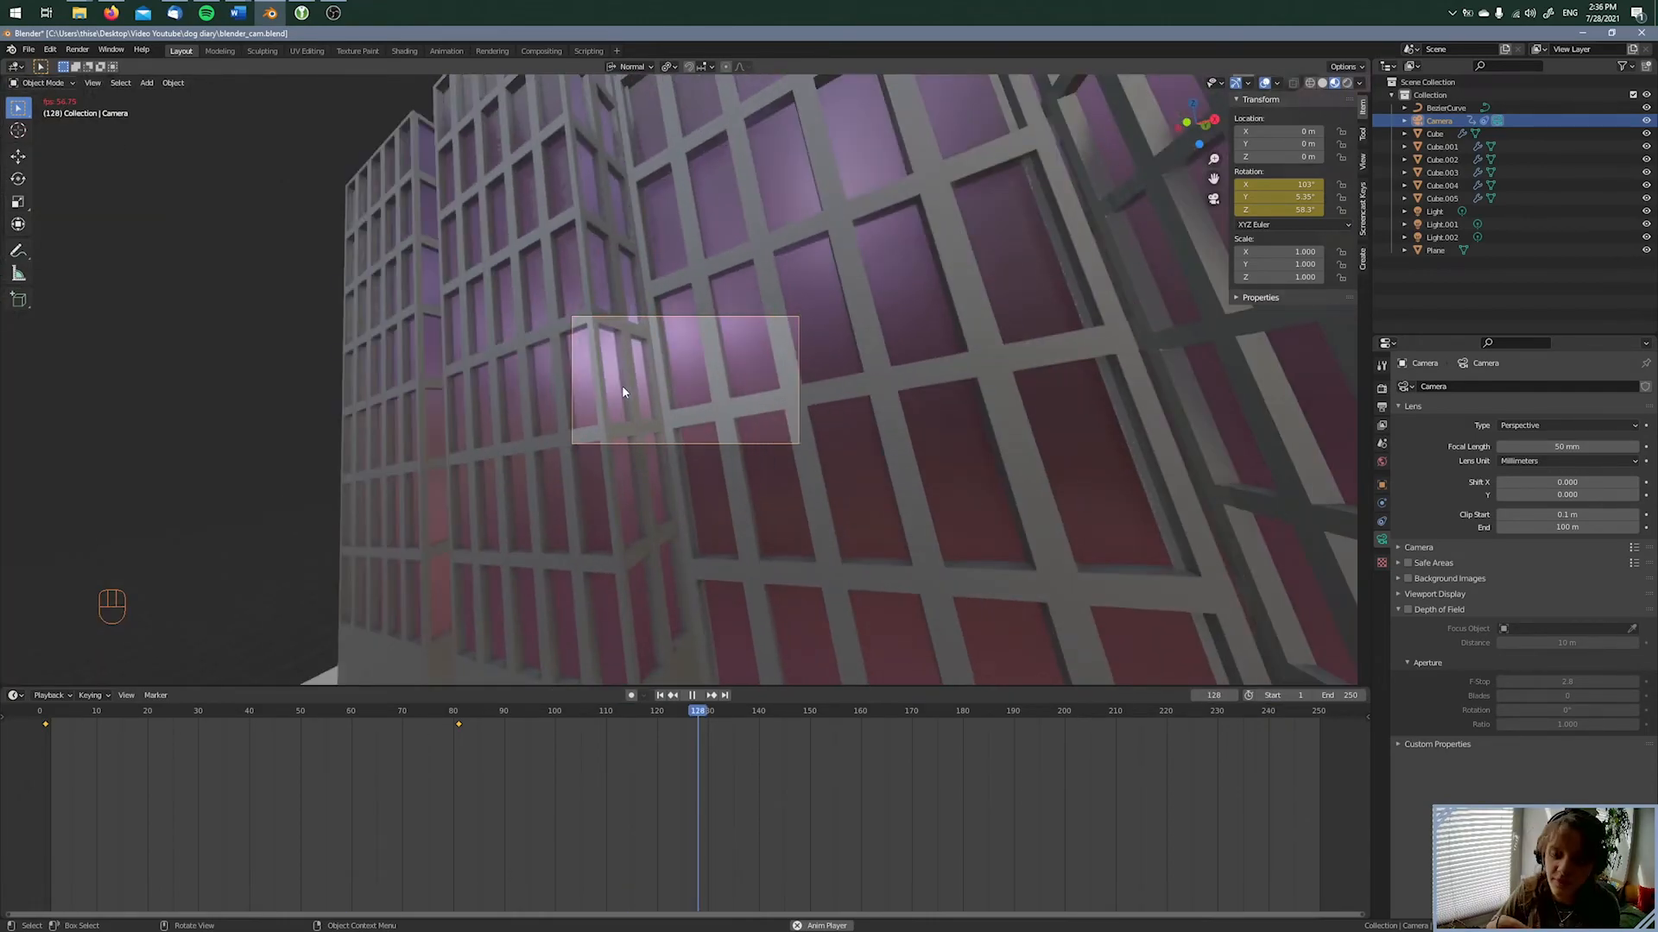